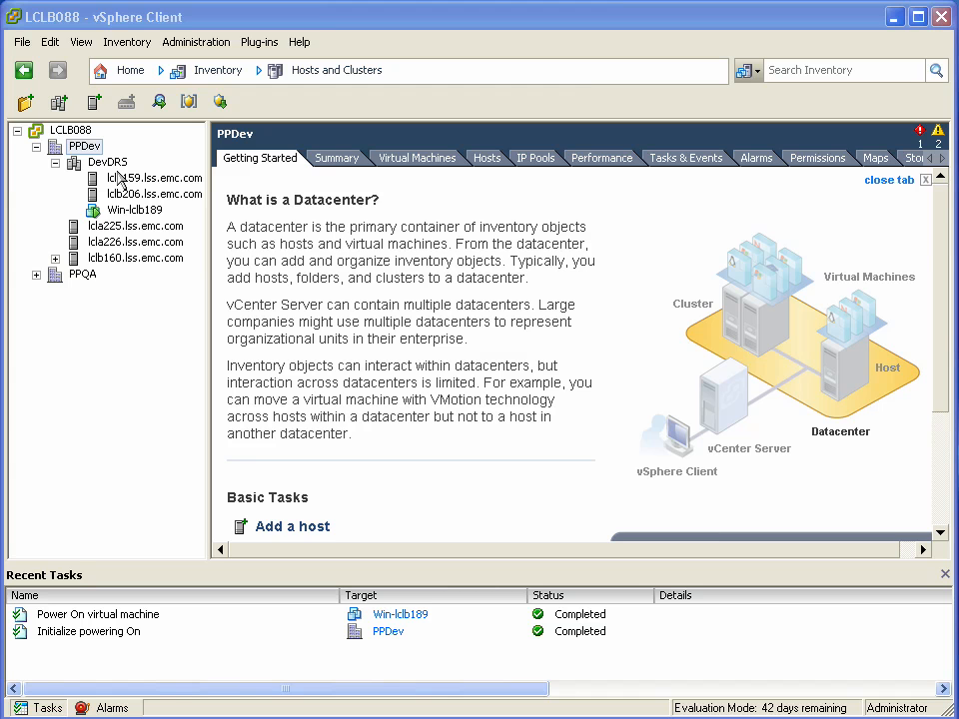
{"action": "mouse_move", "coordinate": [503, 197]}
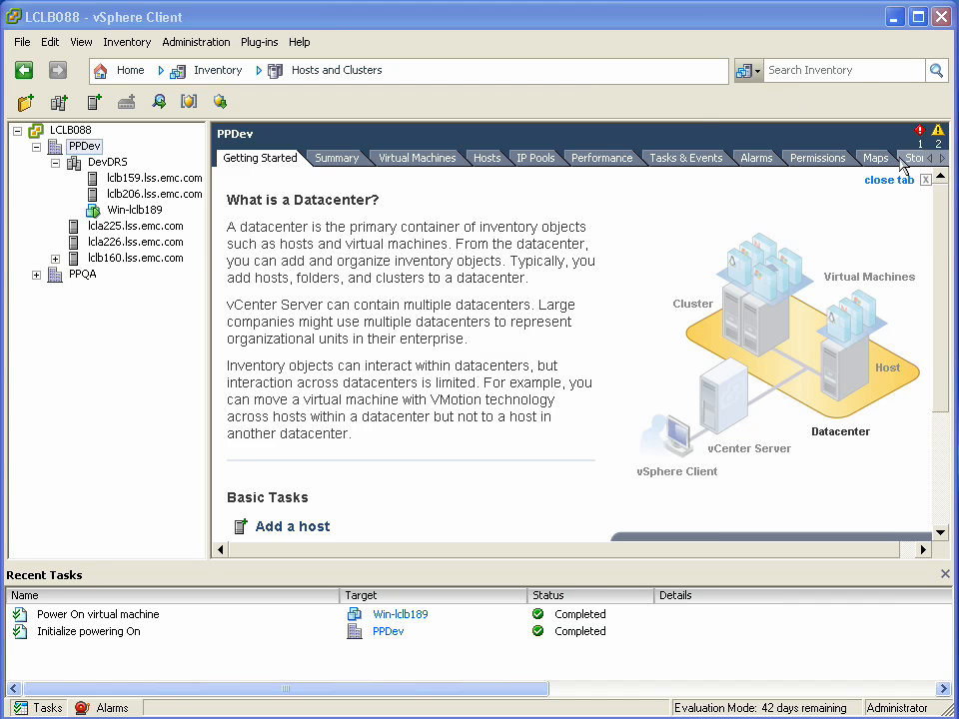
Step: Bring up the Update Manager administration page for the vCenter server LCLB088
{"action": "left_click", "coordinate": [943, 158]}
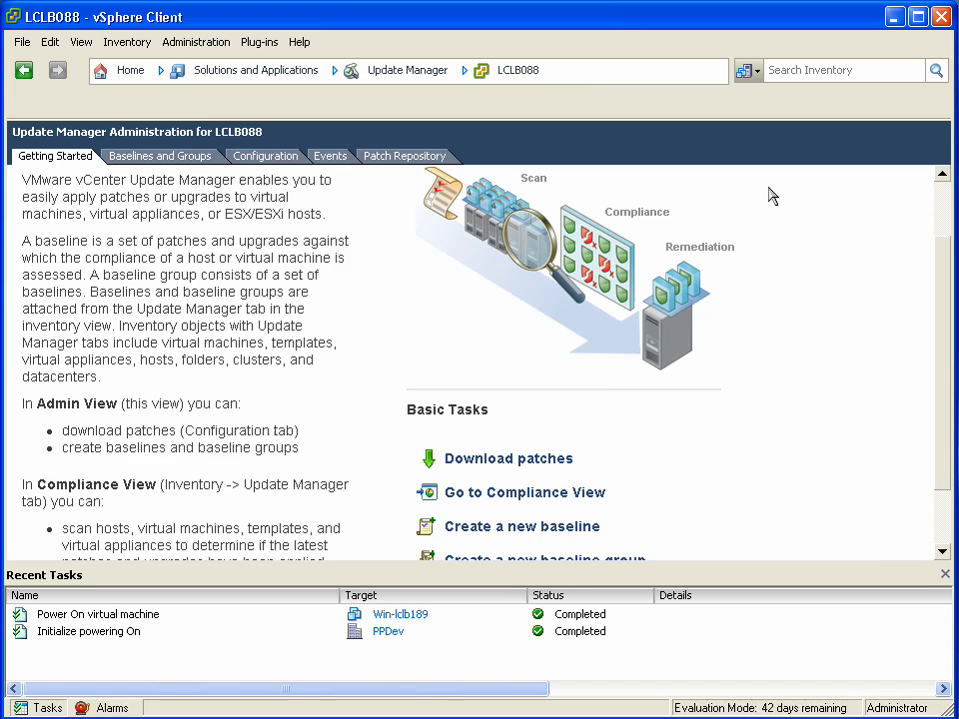
{"action": "left_click", "coordinate": [264, 156]}
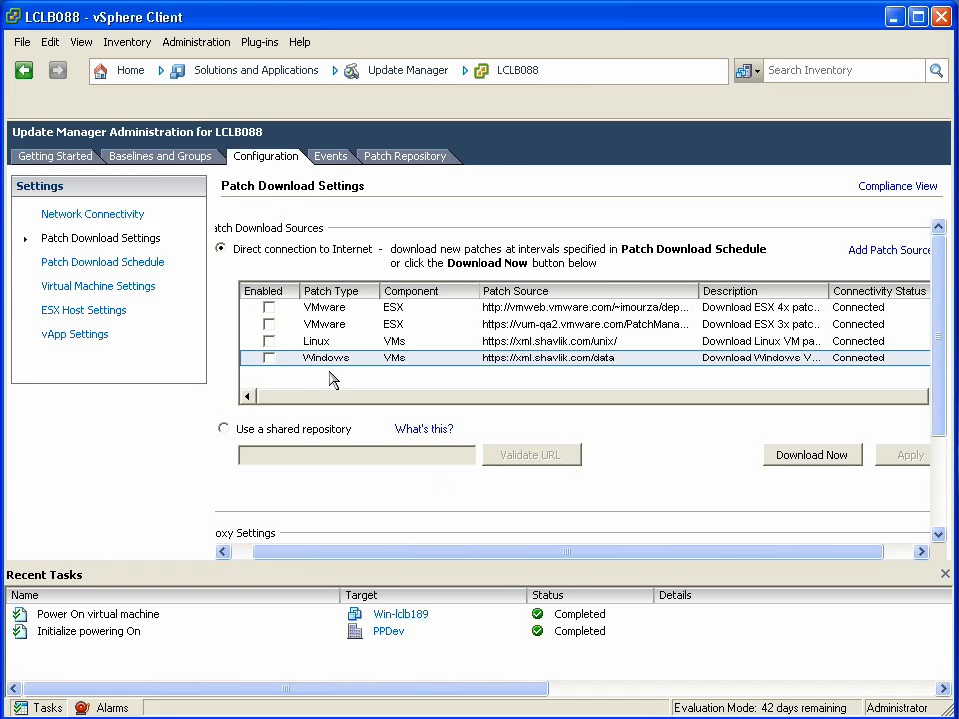
{"action": "mouse_move", "coordinate": [340, 307]}
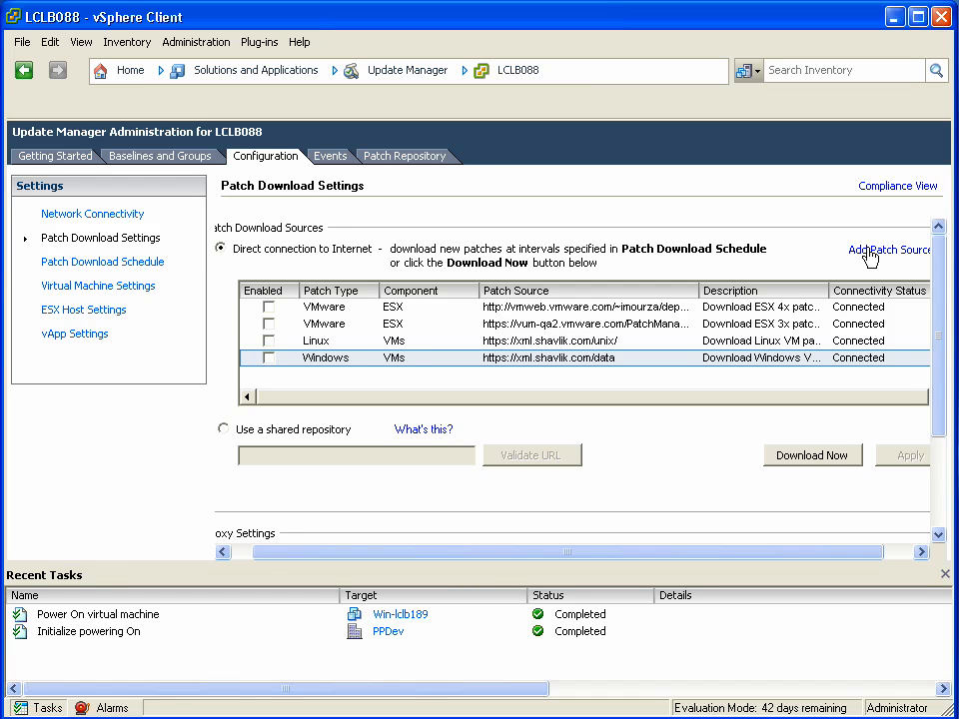
{"action": "left_click", "coordinate": [887, 250]}
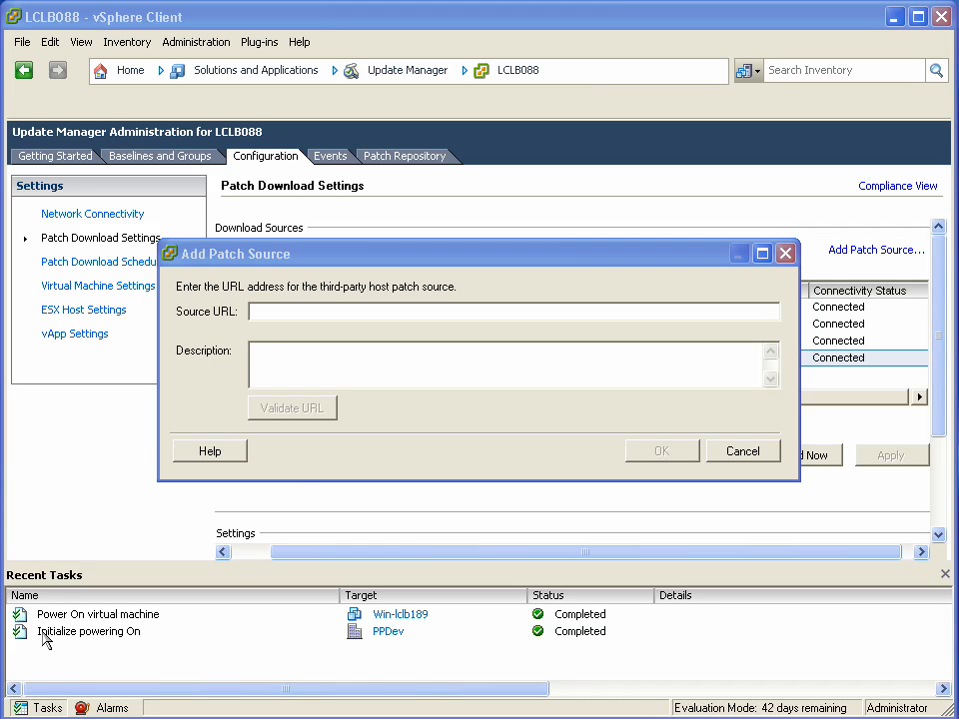
{"action": "type", "text": "http://lclb093/depot/index.xml"}
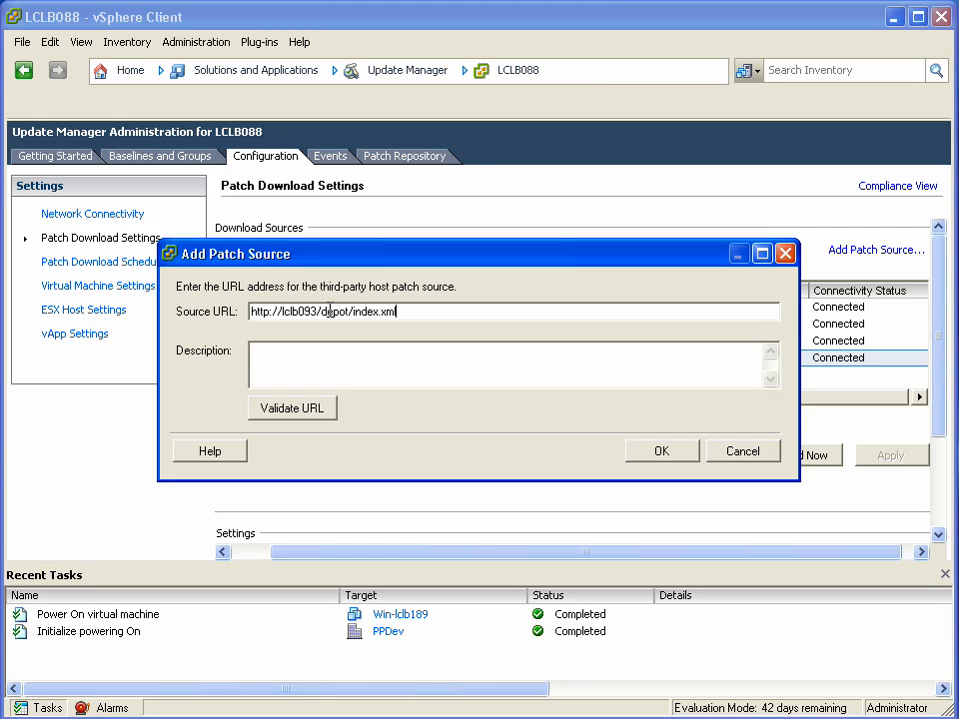
{"action": "left_click", "coordinate": [292, 408]}
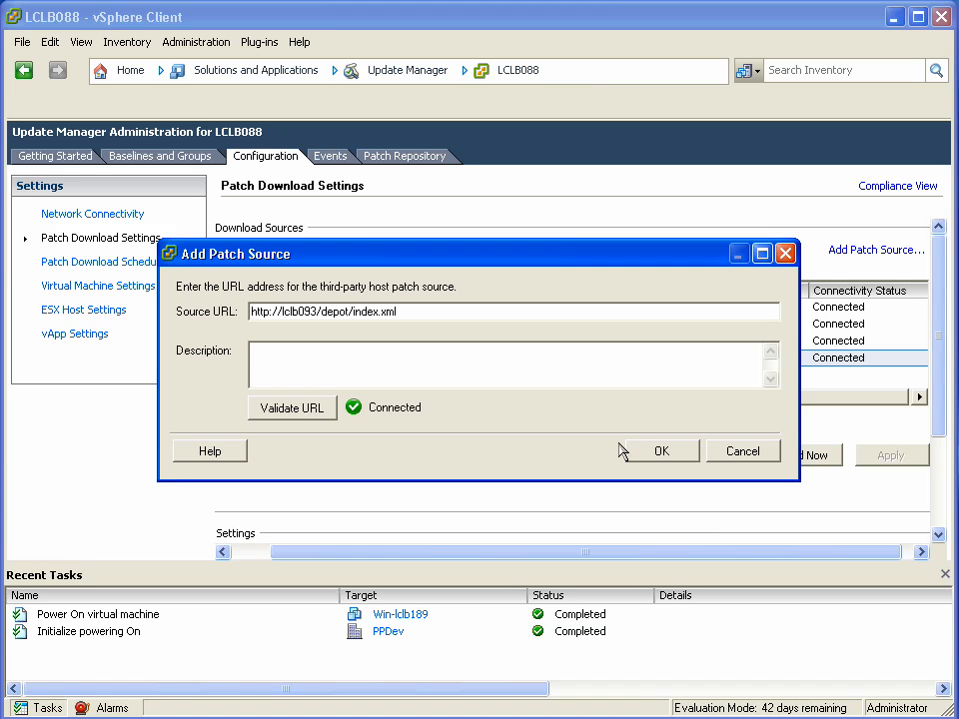
{"action": "left_click", "coordinate": [660, 451]}
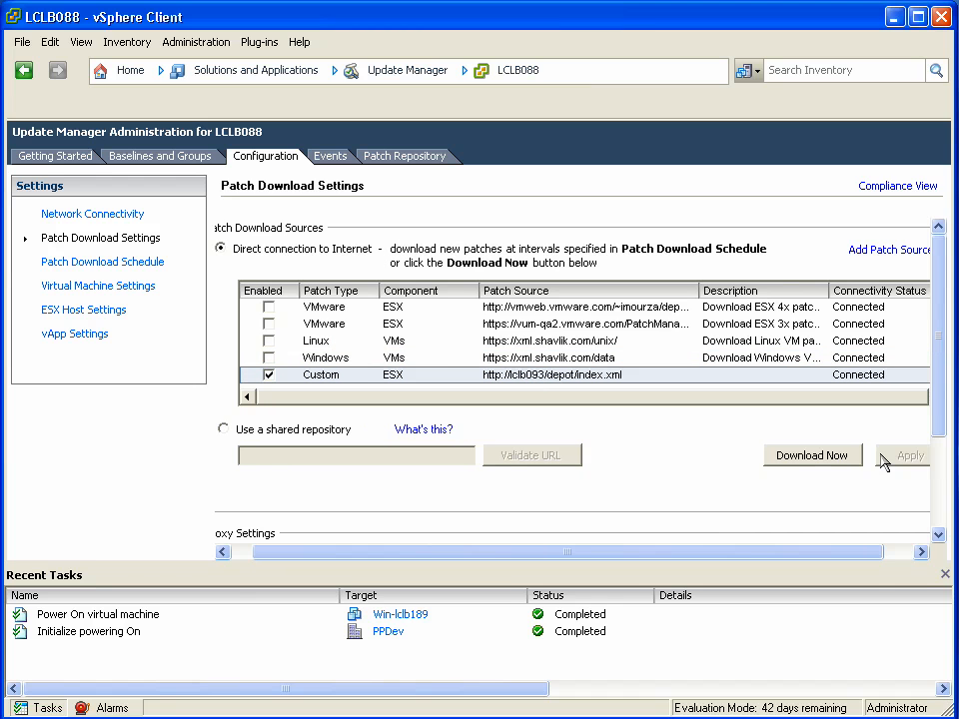
{"action": "left_click", "coordinate": [811, 456]}
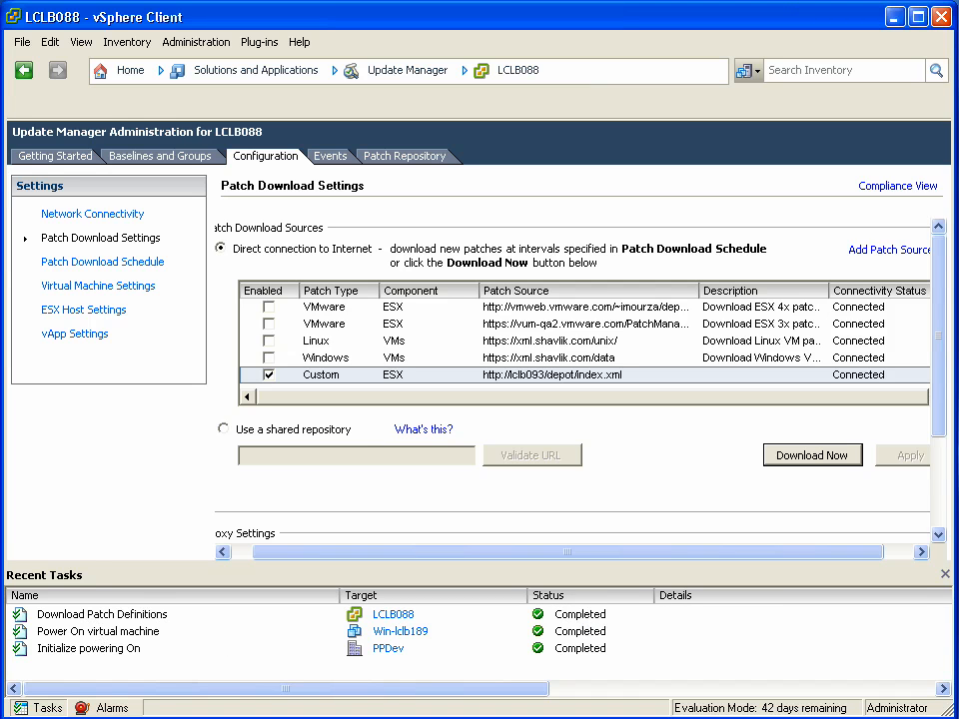
{"action": "mouse_move", "coordinate": [160, 124]}
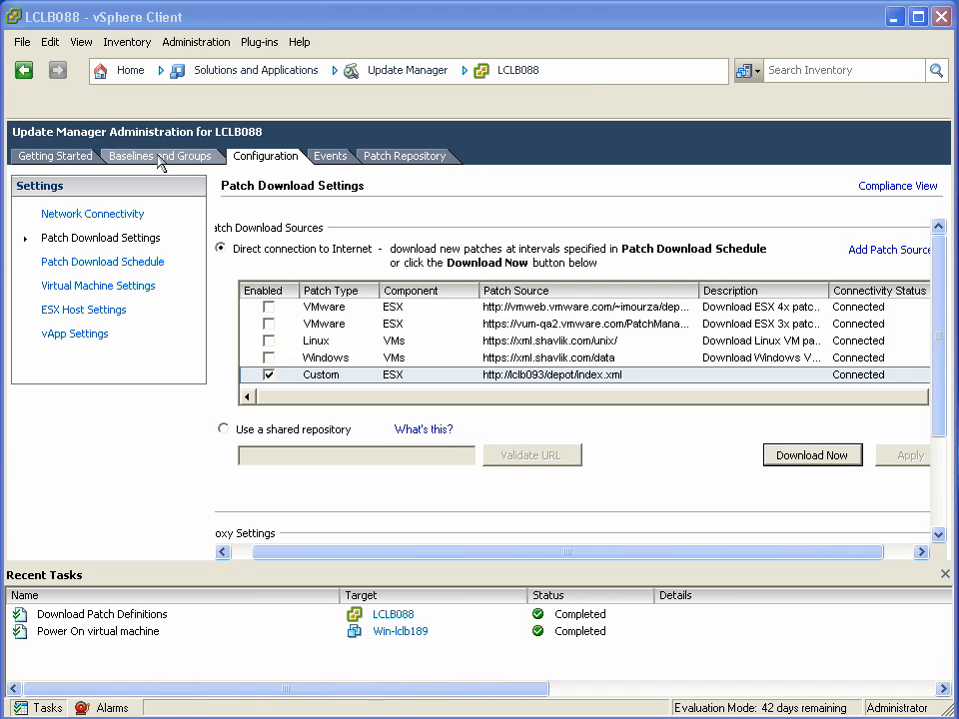
Step: Begin a new Host Extension baseline named 'PP 5.4.1 package' from Baselines and Groups
{"action": "left_click", "coordinate": [159, 156]}
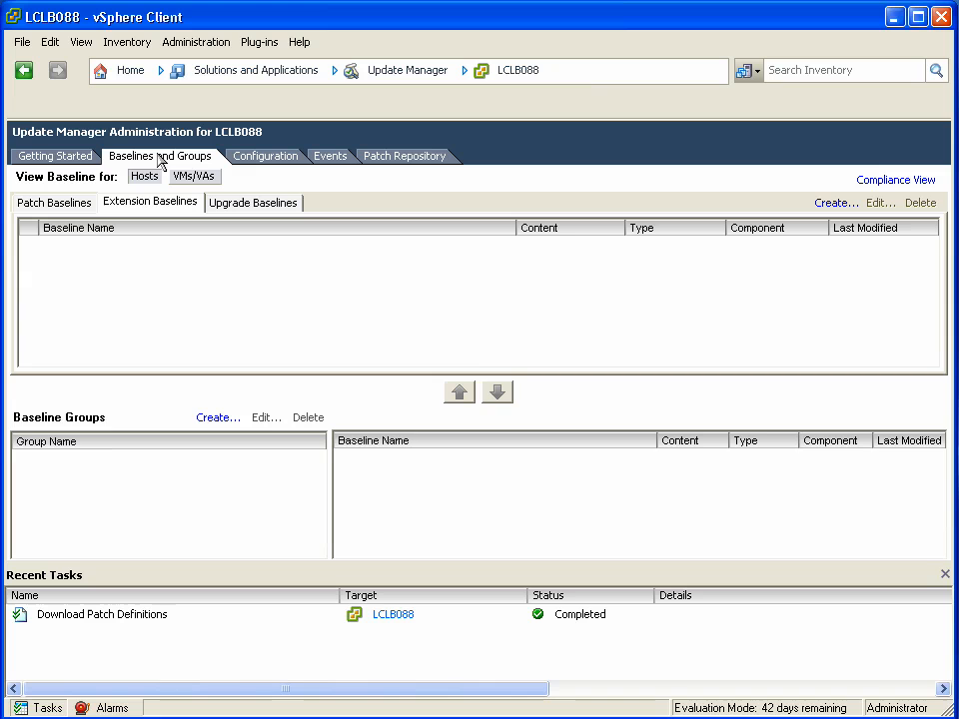
{"action": "mouse_move", "coordinate": [108, 236]}
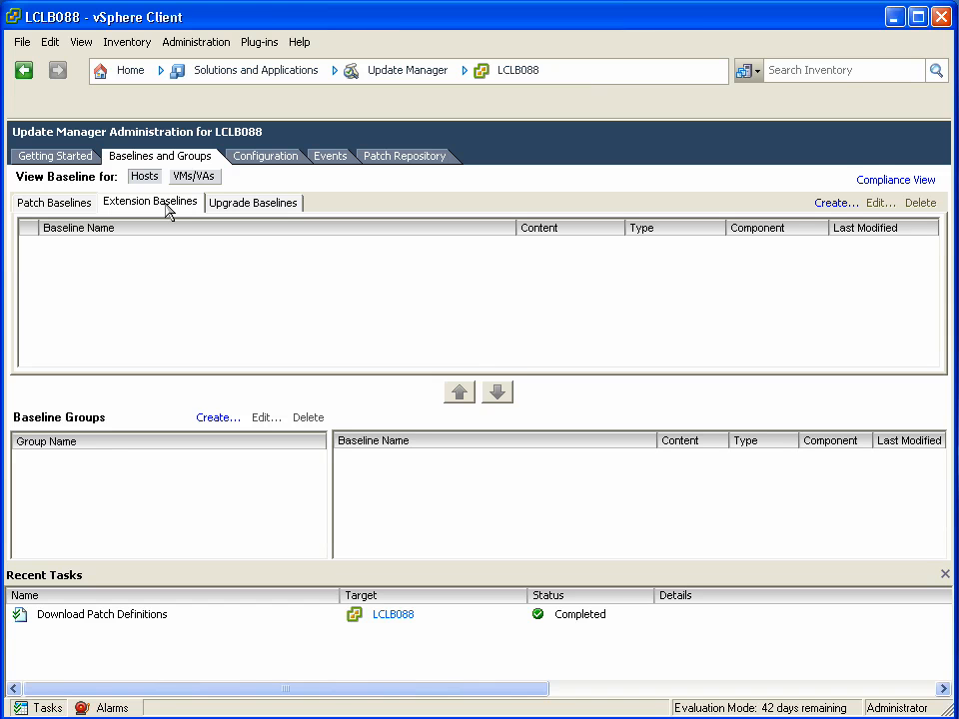
{"action": "left_click", "coordinate": [835, 202]}
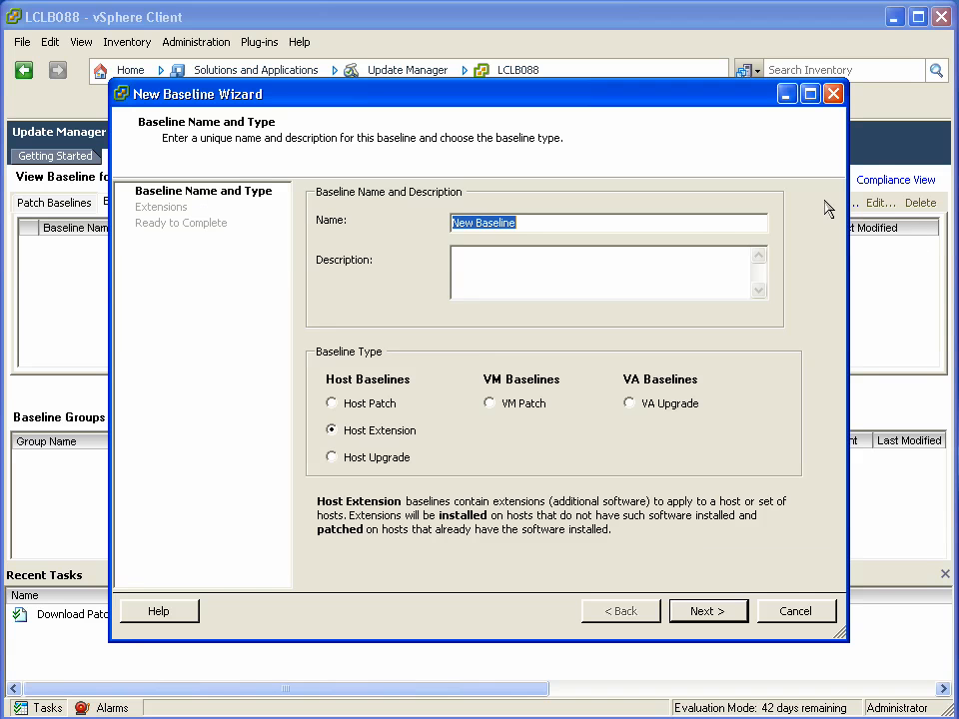
{"action": "type", "text": "PP 5.4.1"}
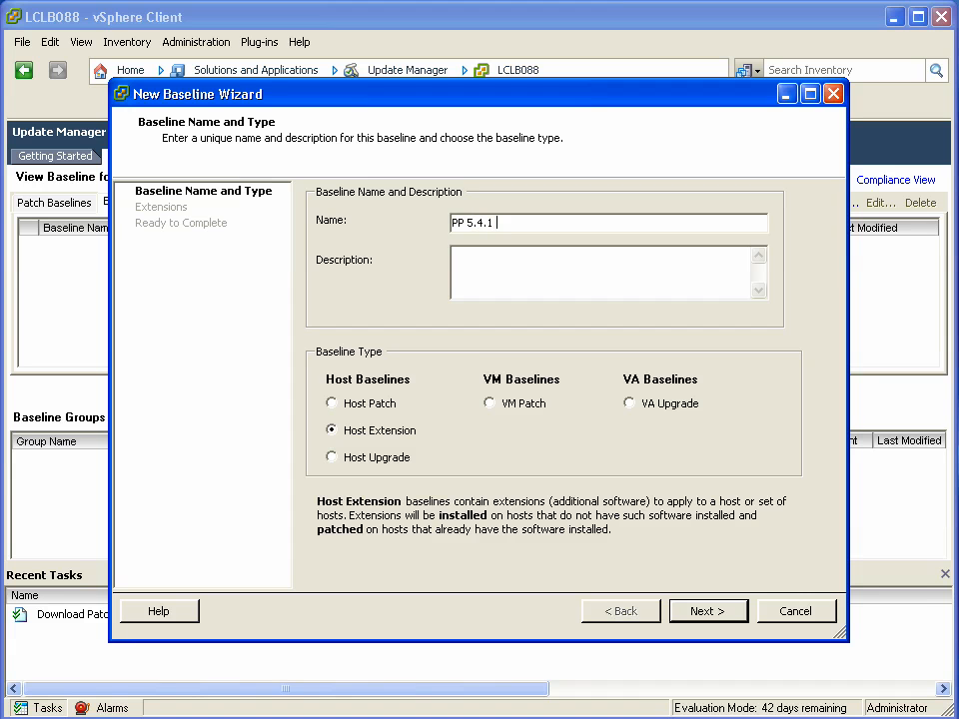
{"action": "type", "text": "package"}
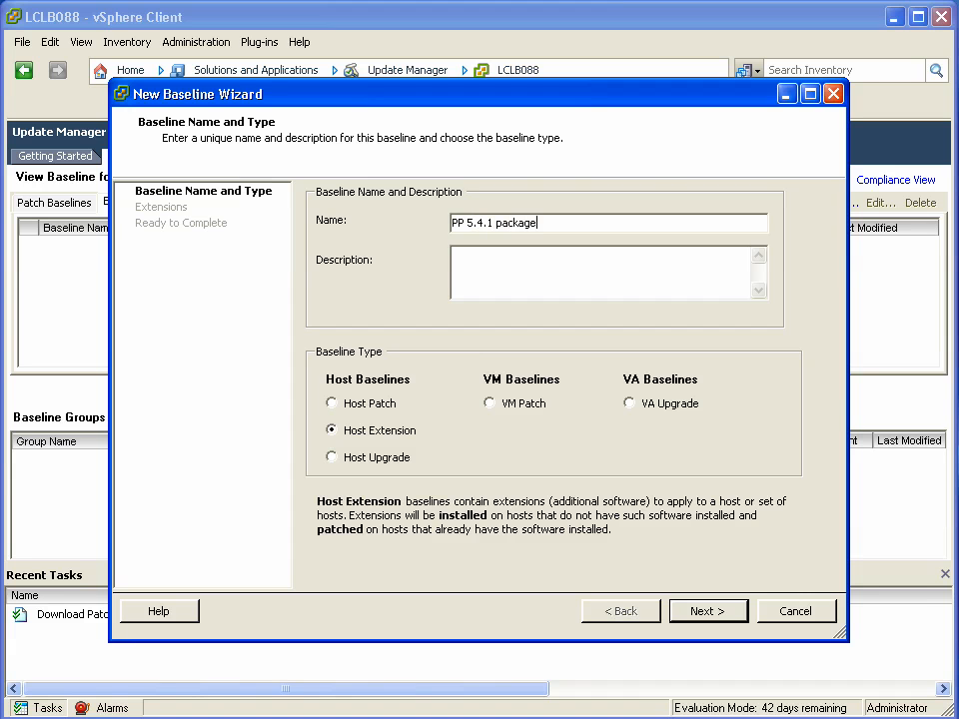
{"action": "left_click", "coordinate": [707, 611]}
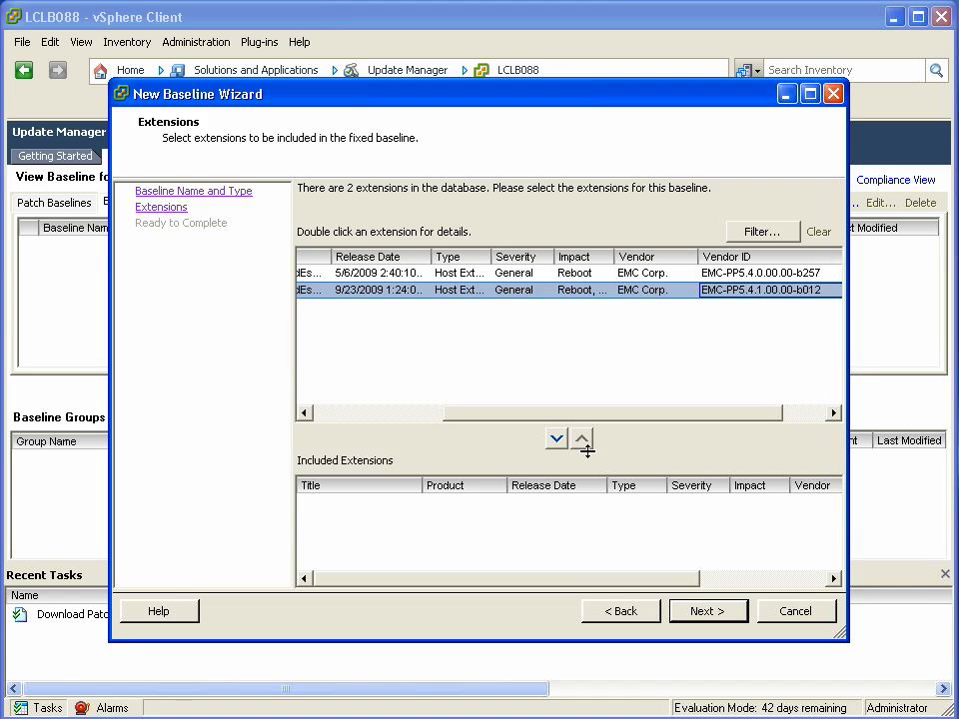
Step: Include the PowerPath extension in the baseline and finish creating it
{"action": "left_click", "coordinate": [556, 440]}
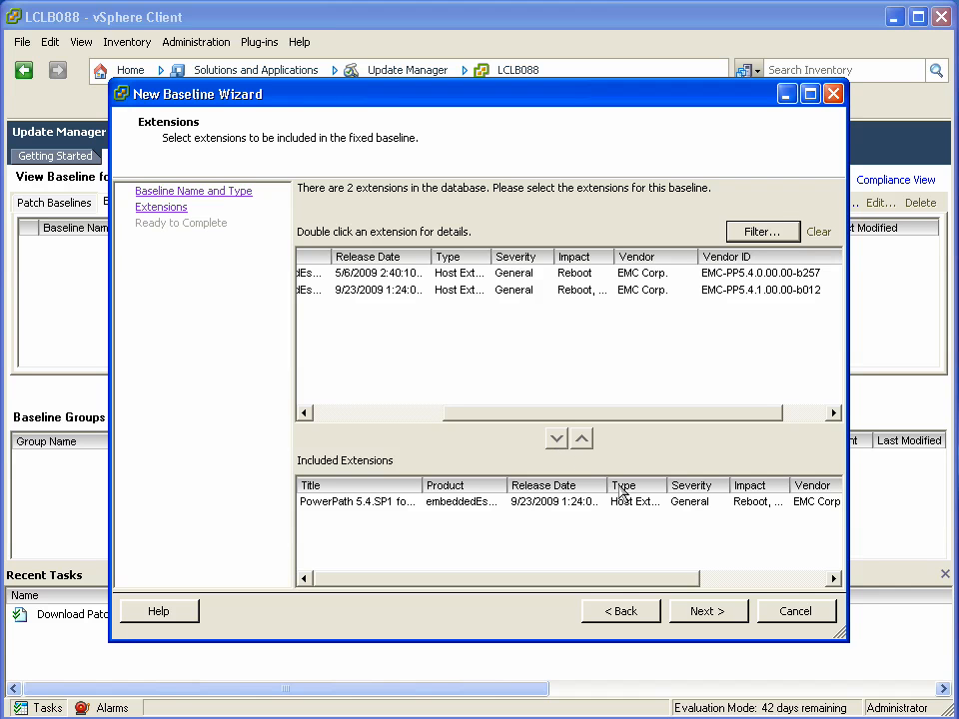
{"action": "left_click", "coordinate": [708, 612]}
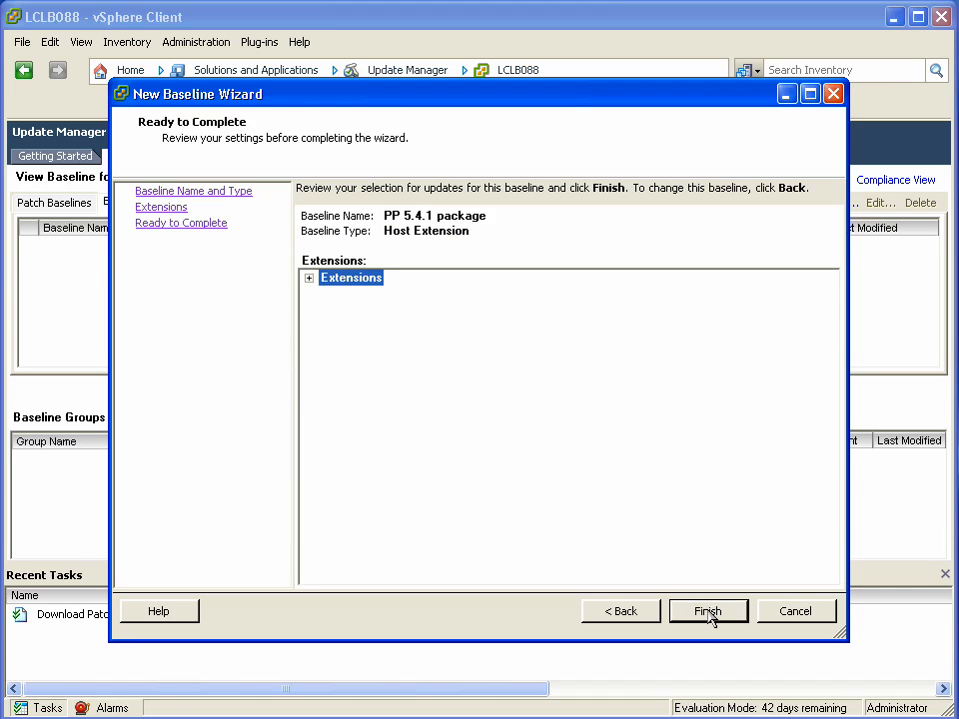
{"action": "left_click", "coordinate": [707, 612]}
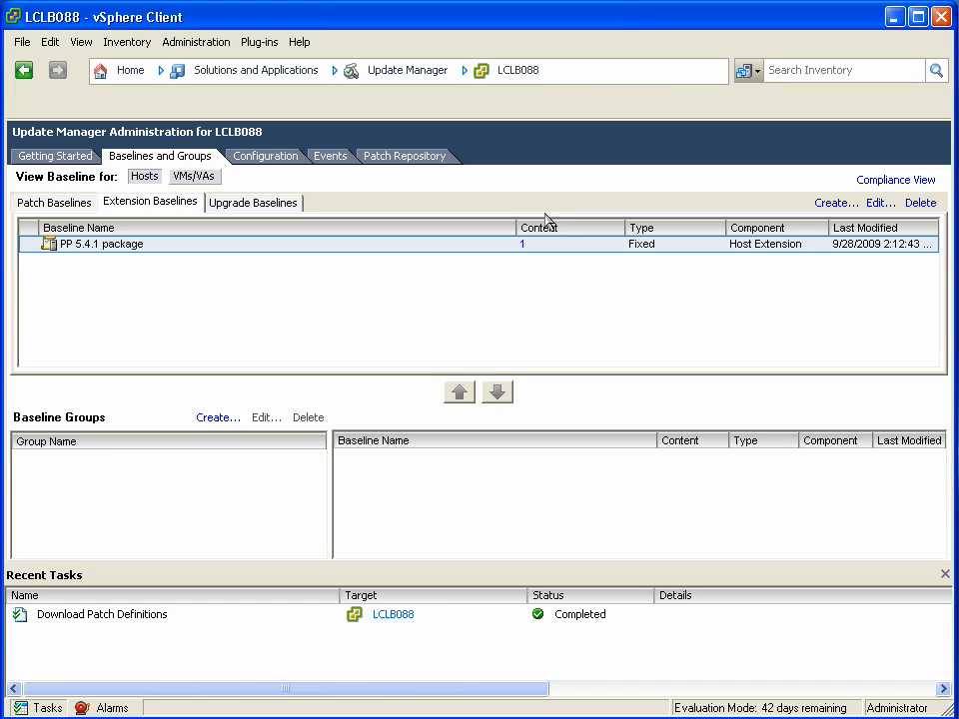
{"action": "mouse_move", "coordinate": [883, 192]}
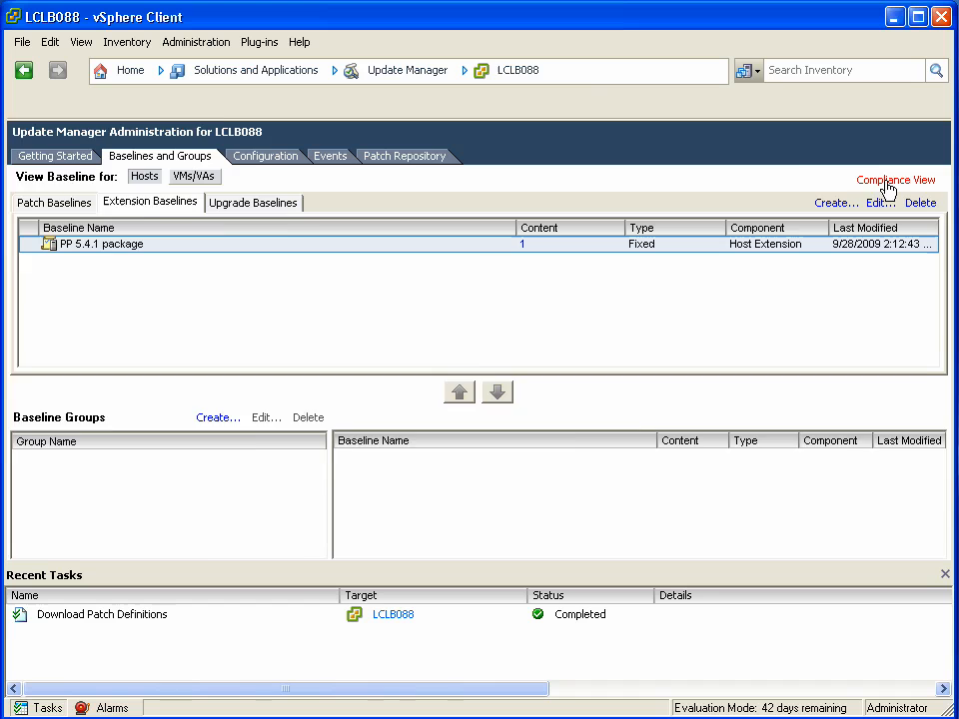
Step: Show Update Manager compliance for host lclb159, then return to the PPDev datacenter compliance page
{"action": "left_click", "coordinate": [896, 179]}
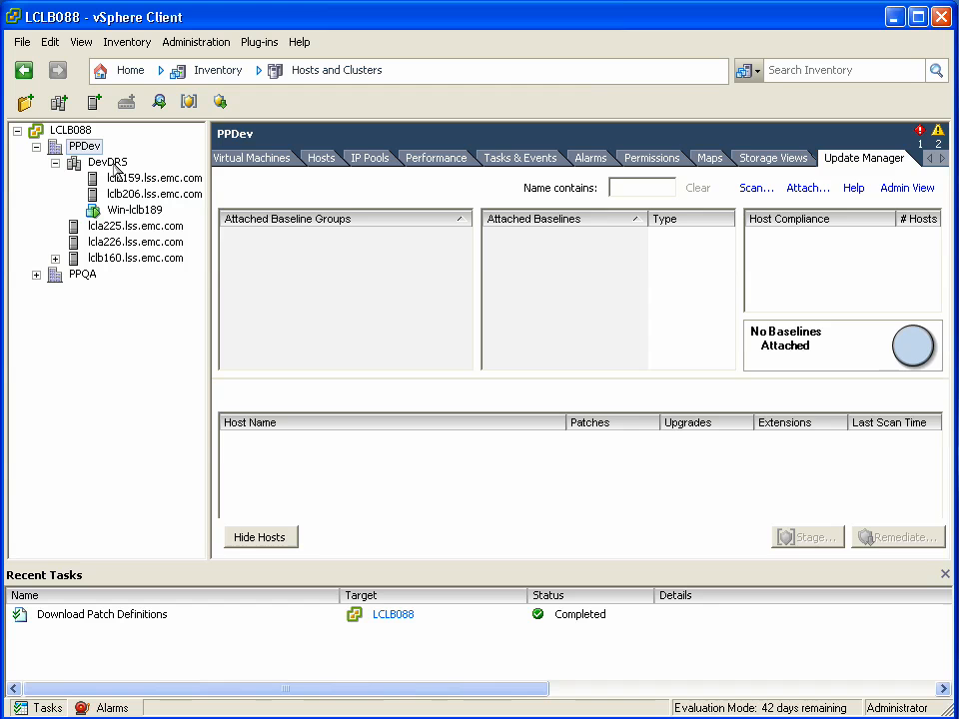
{"action": "left_click", "coordinate": [154, 178]}
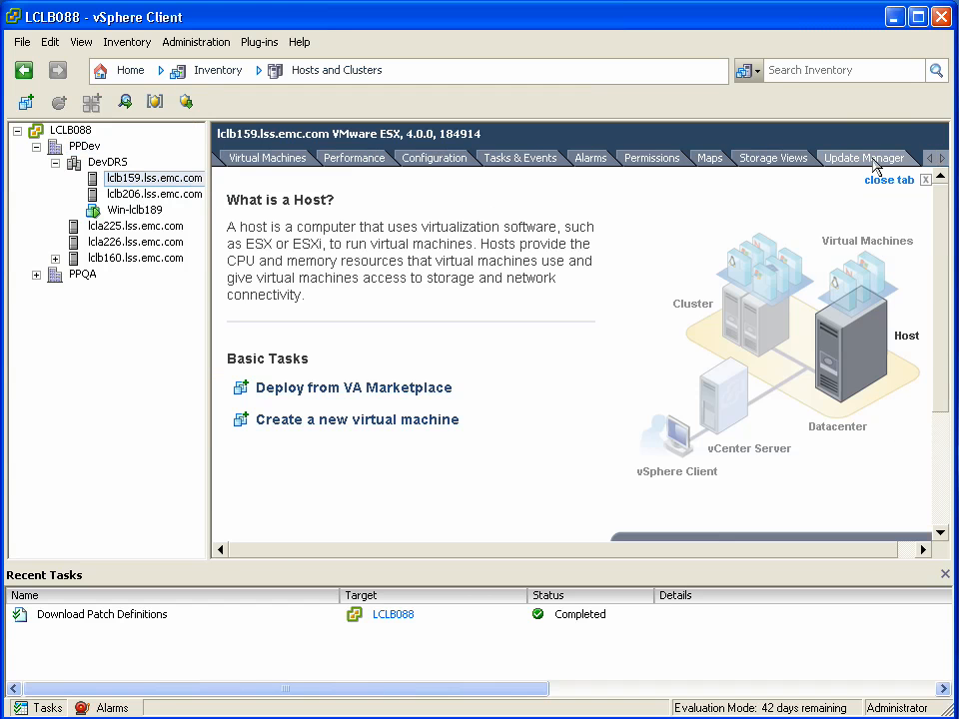
{"action": "left_click", "coordinate": [866, 155]}
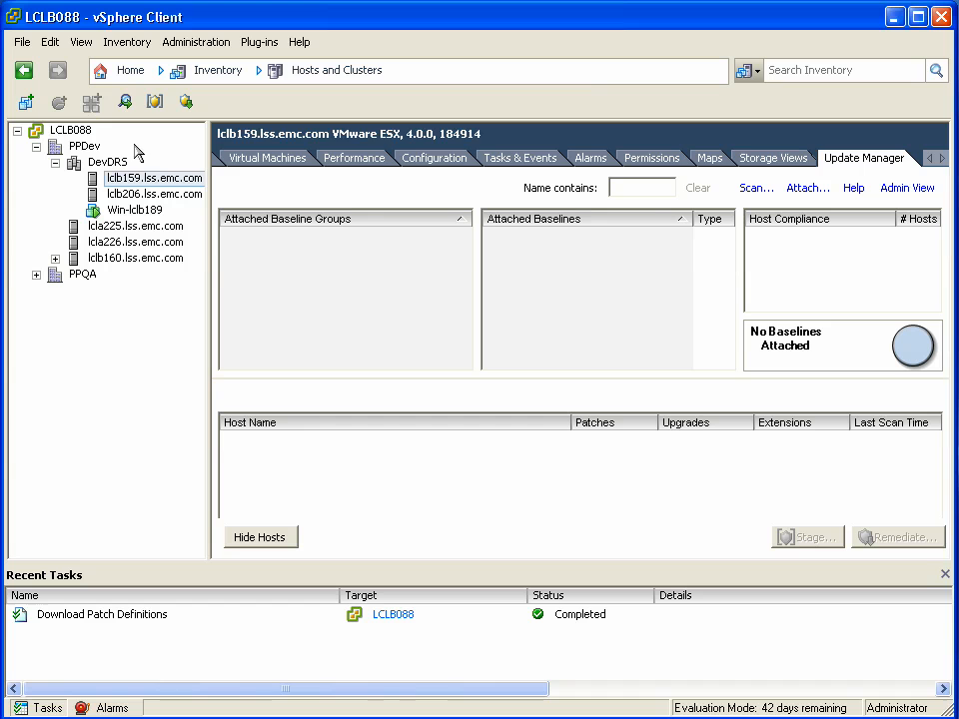
{"action": "left_click", "coordinate": [84, 146]}
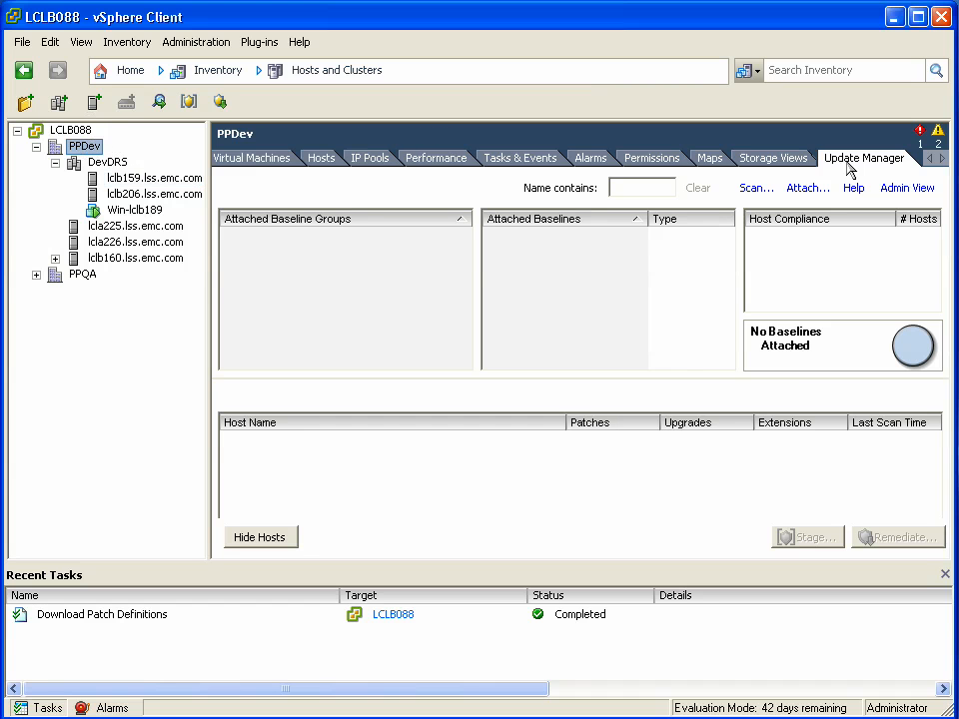
Step: Attach the PP 5.4.1 package baseline to the PPDev datacenter
{"action": "left_click", "coordinate": [808, 187]}
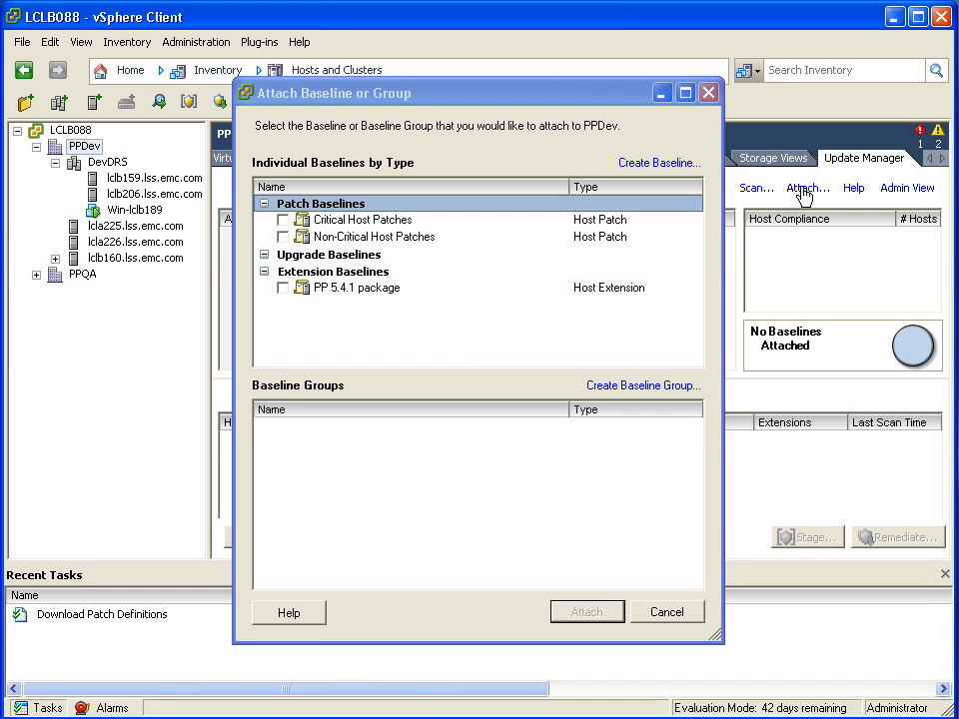
{"action": "left_click", "coordinate": [283, 288]}
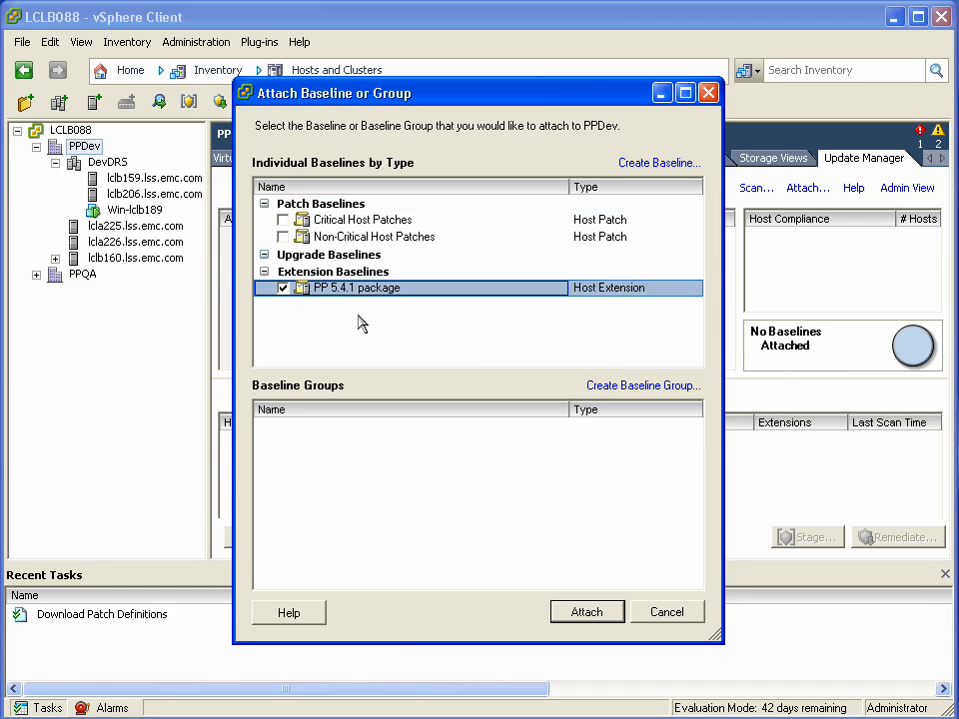
{"action": "left_click", "coordinate": [587, 612]}
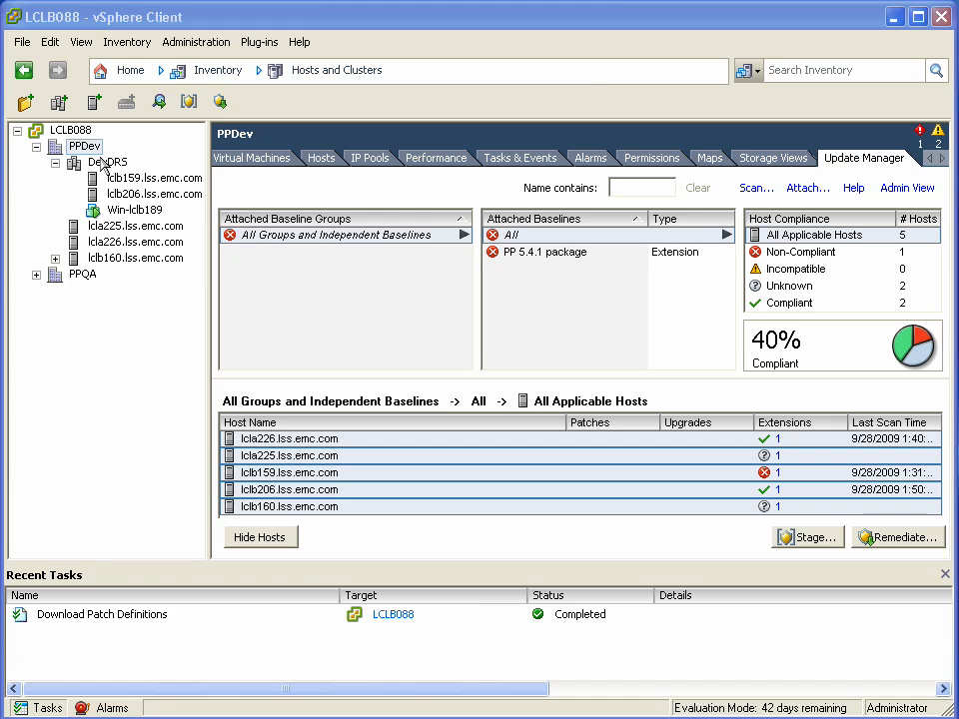
{"action": "mouse_move", "coordinate": [128, 180]}
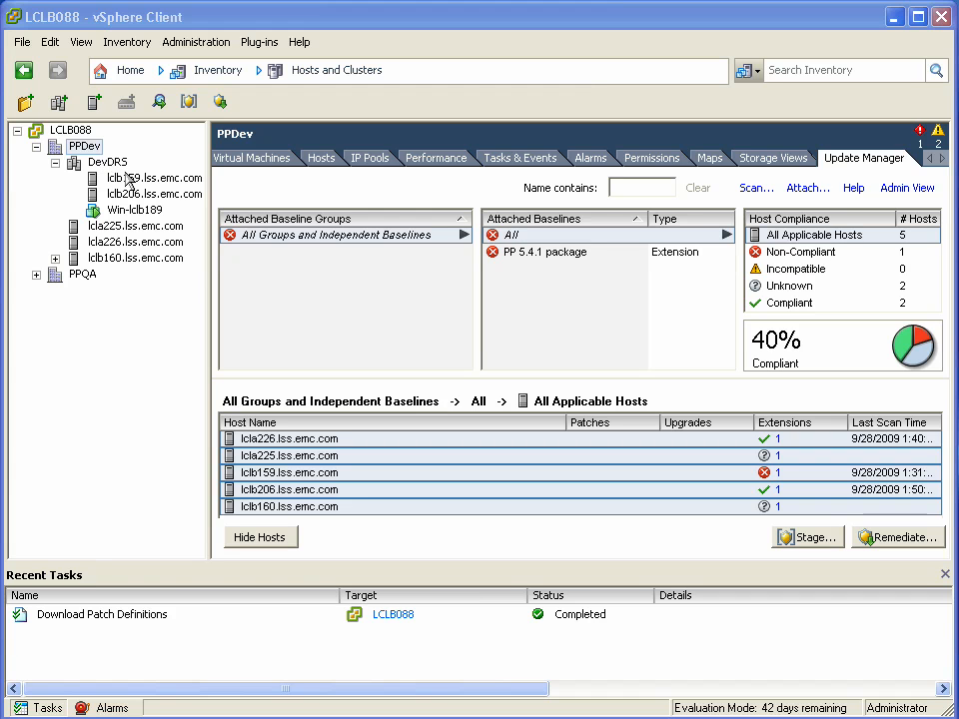
Step: Select the PP 5.4.1 package baseline and launch the Stage Wizard for it
{"action": "left_click", "coordinate": [544, 251]}
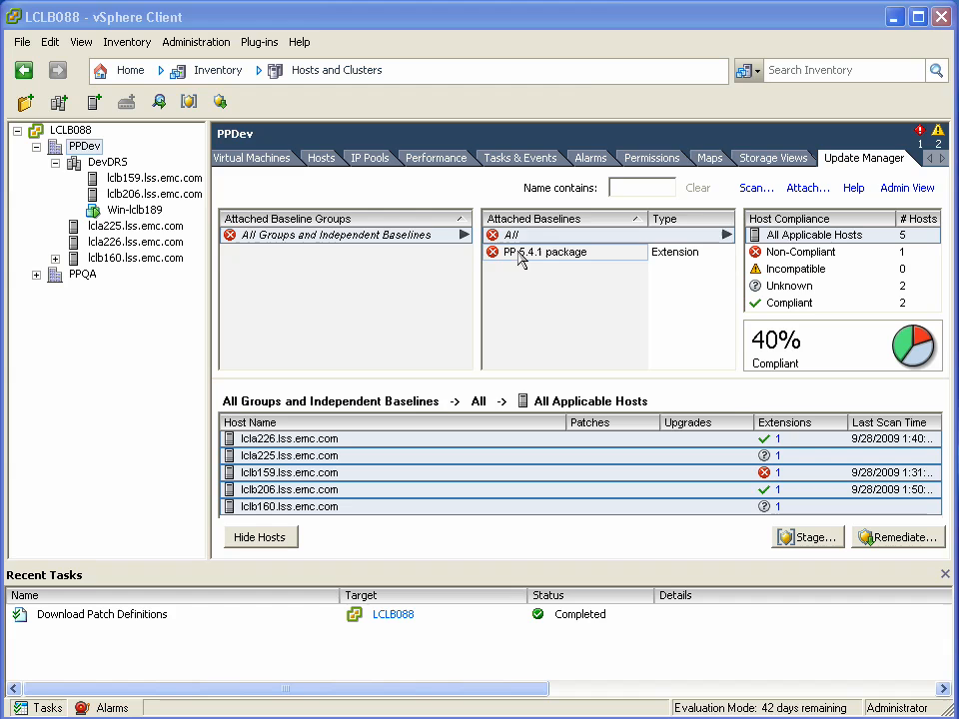
{"action": "left_click", "coordinate": [808, 535]}
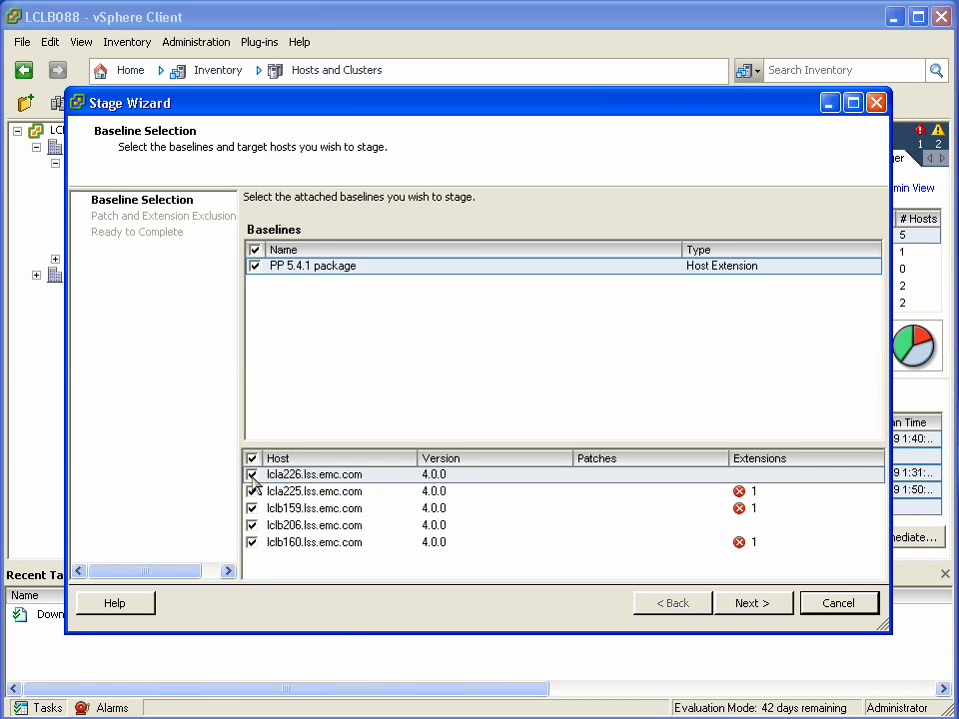
Step: Exclude lcla225 and lclb160 from the host list and start staging on the remaining three hosts
{"action": "left_click", "coordinate": [254, 474]}
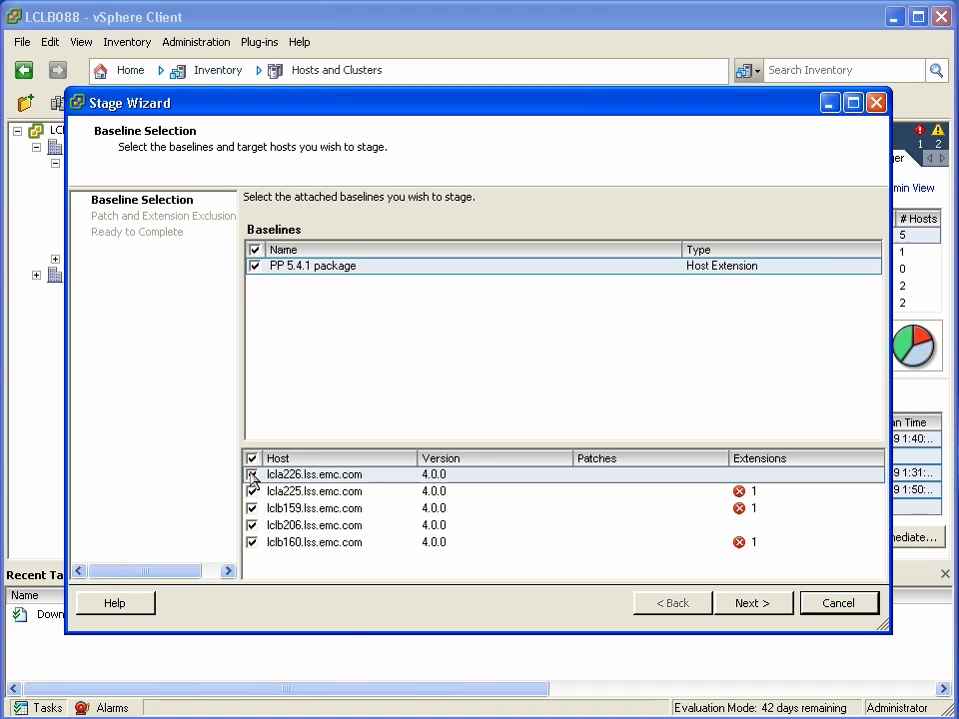
{"action": "left_click", "coordinate": [254, 492]}
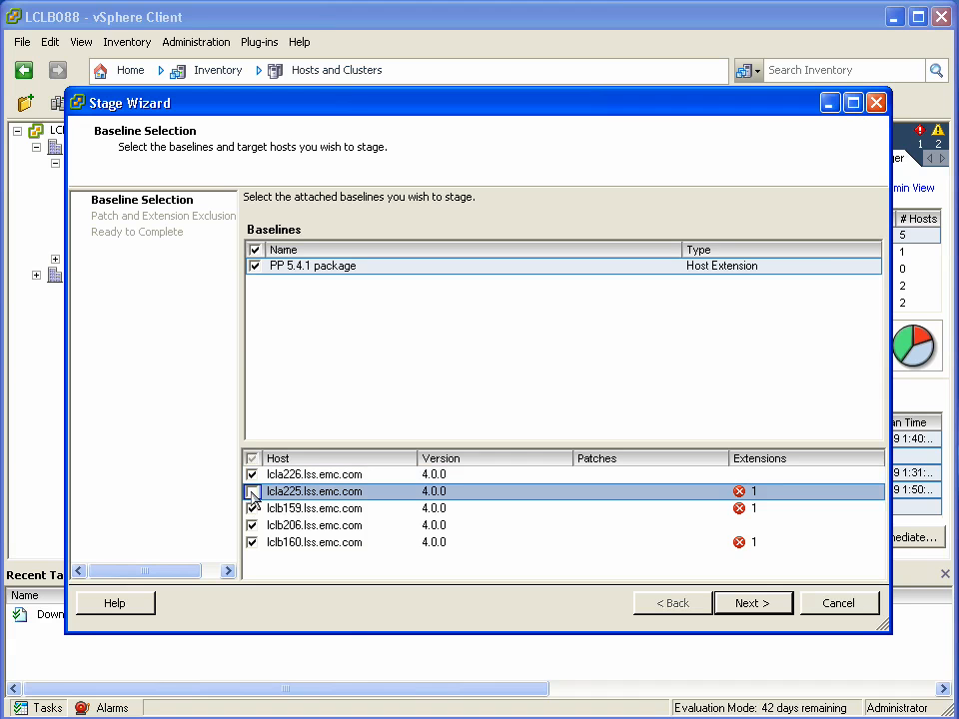
{"action": "left_click", "coordinate": [254, 491]}
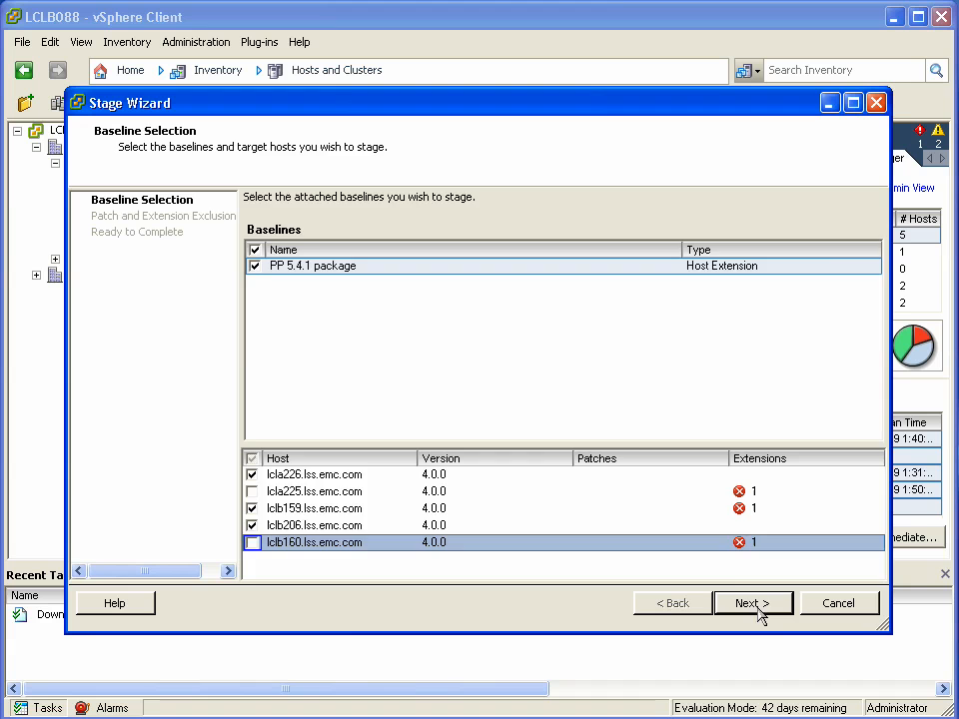
{"action": "left_click", "coordinate": [751, 603]}
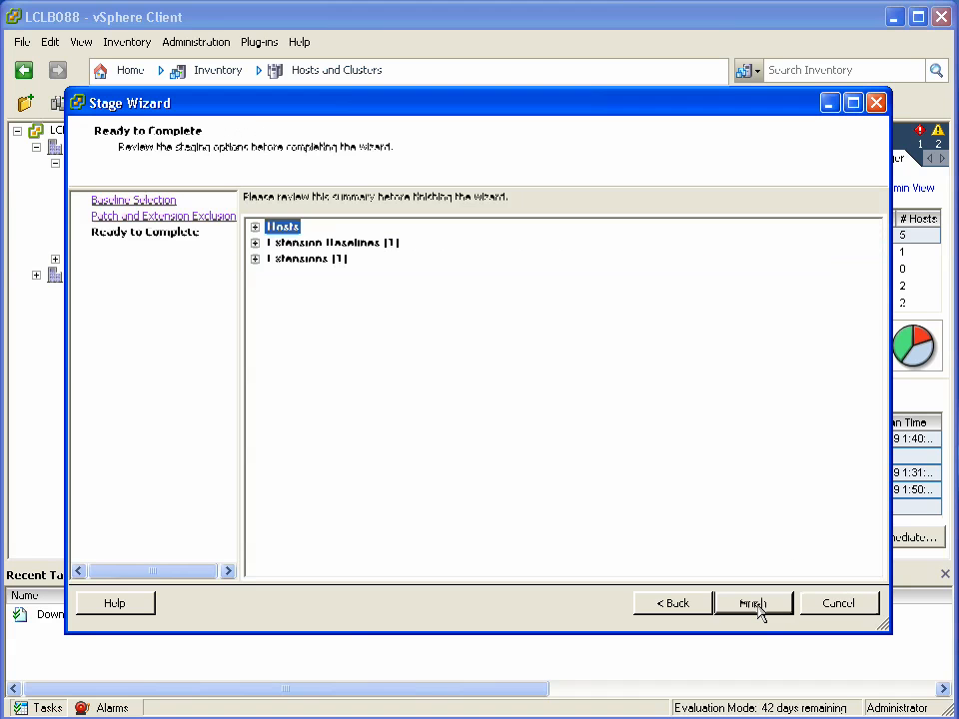
{"action": "left_click", "coordinate": [752, 603]}
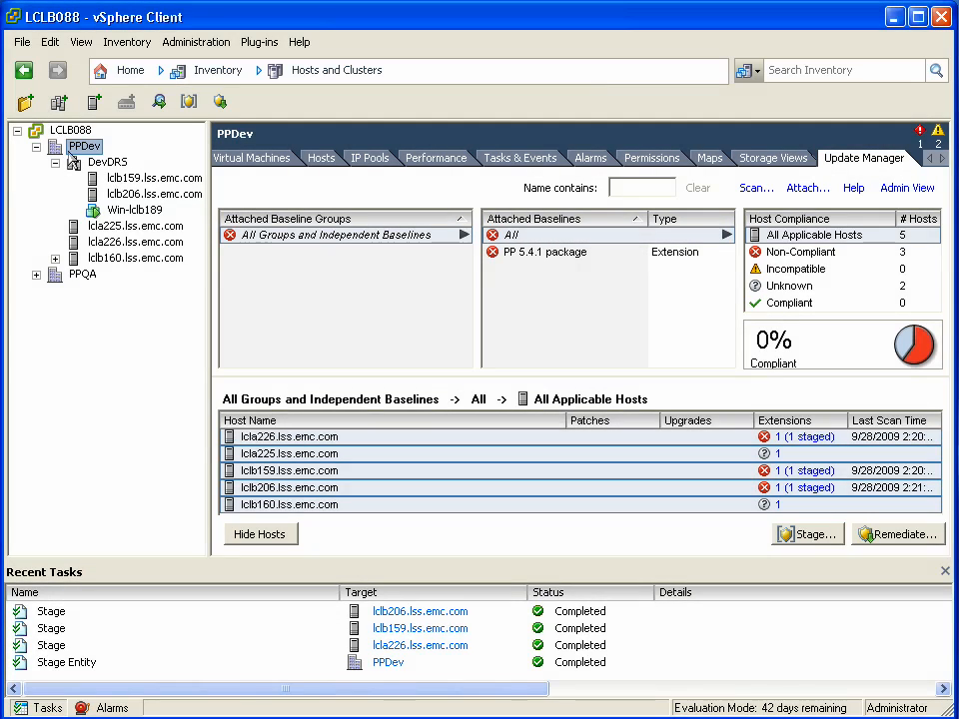
{"action": "mouse_move", "coordinate": [923, 337]}
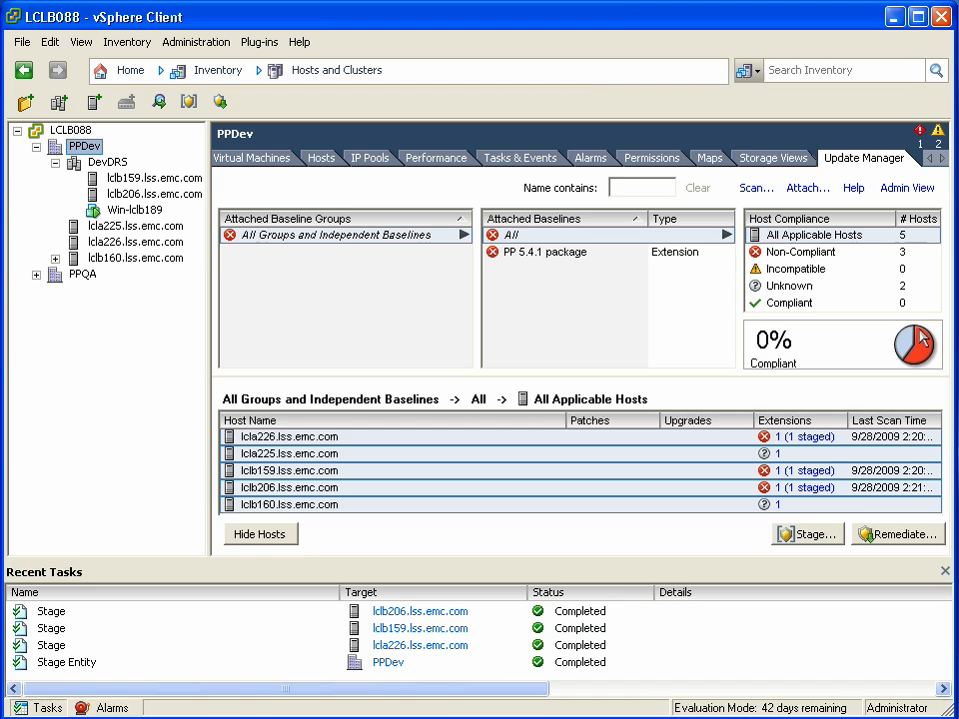
{"action": "mouse_move", "coordinate": [919, 340]}
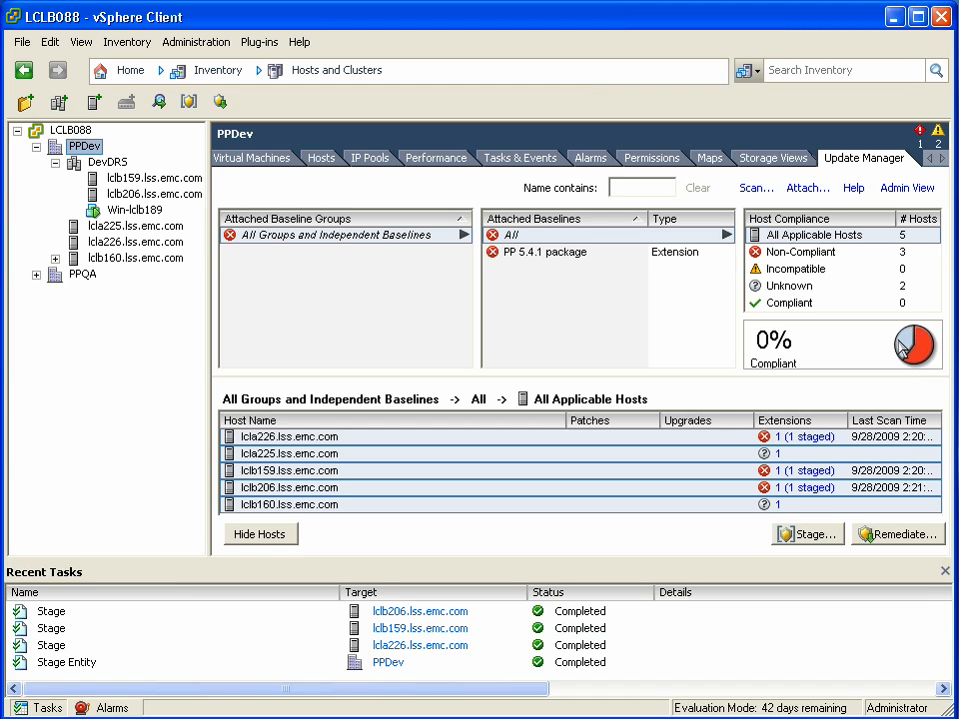
{"action": "mouse_move", "coordinate": [911, 344]}
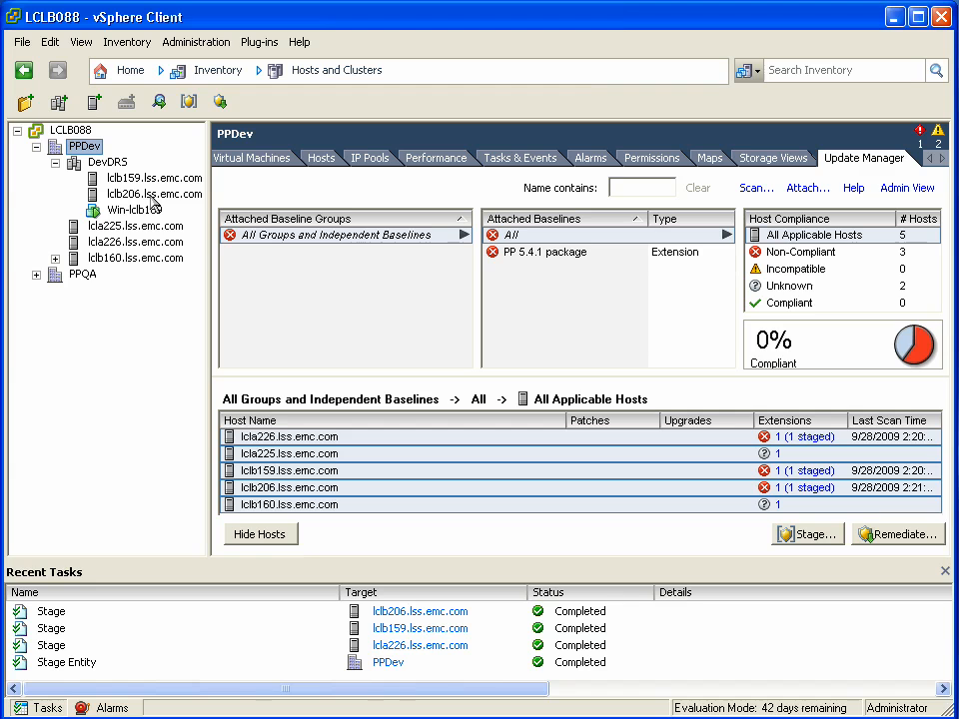
{"action": "mouse_move", "coordinate": [160, 208]}
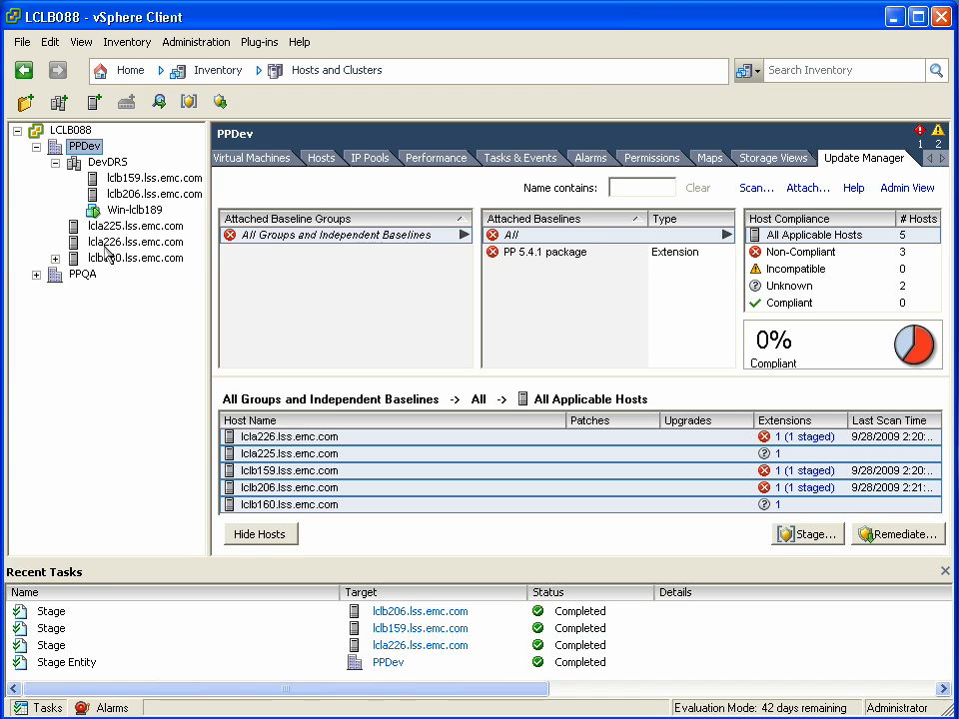
{"action": "mouse_move", "coordinate": [138, 210]}
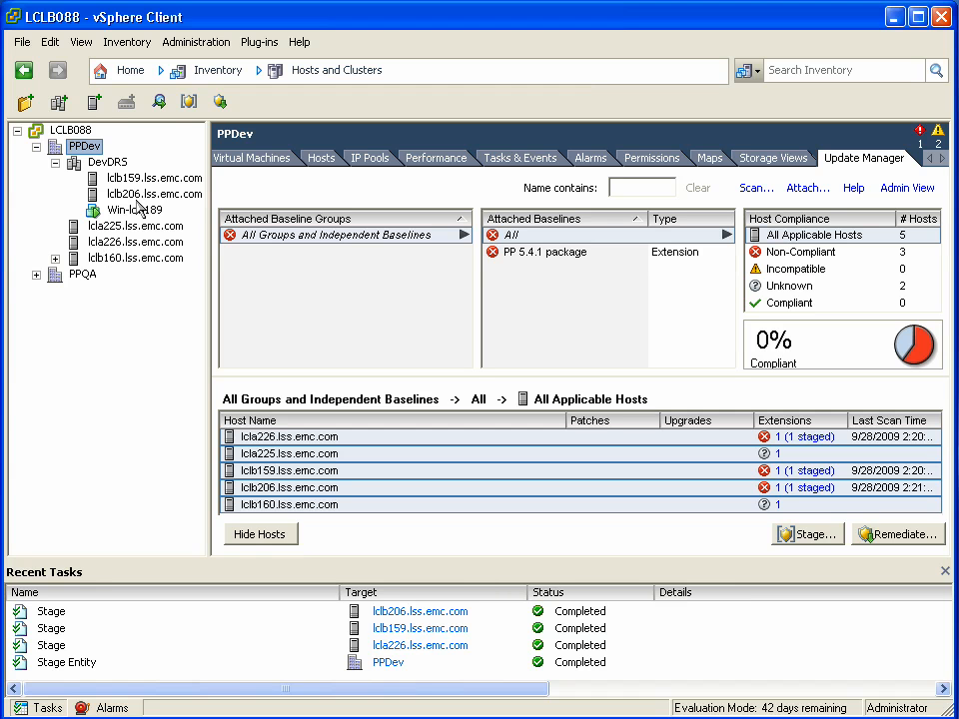
{"action": "left_click", "coordinate": [152, 194]}
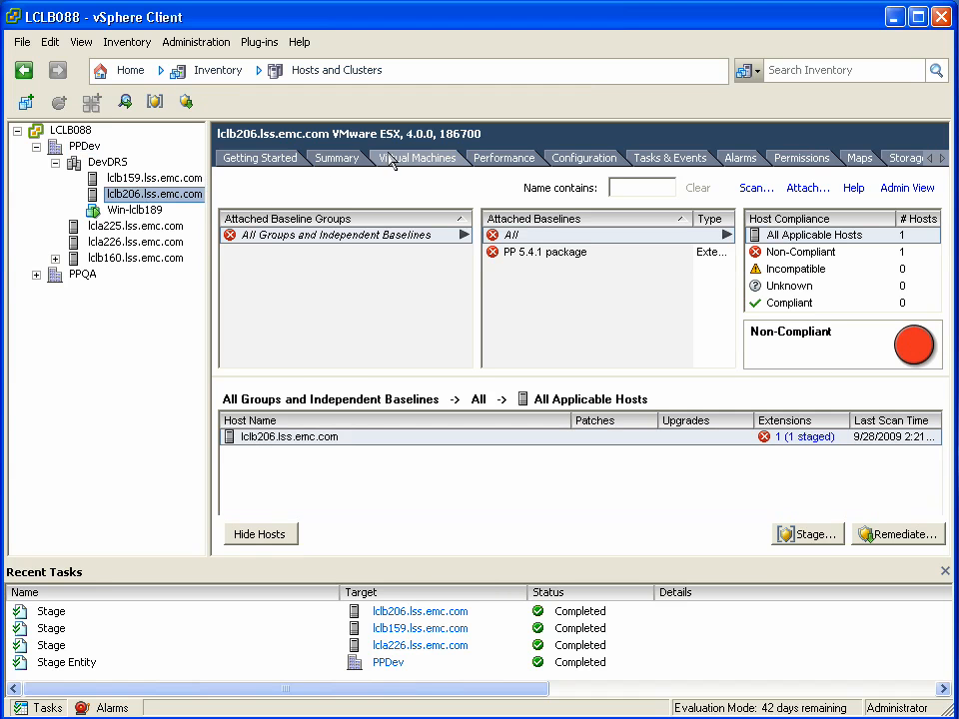
{"action": "left_click", "coordinate": [415, 156]}
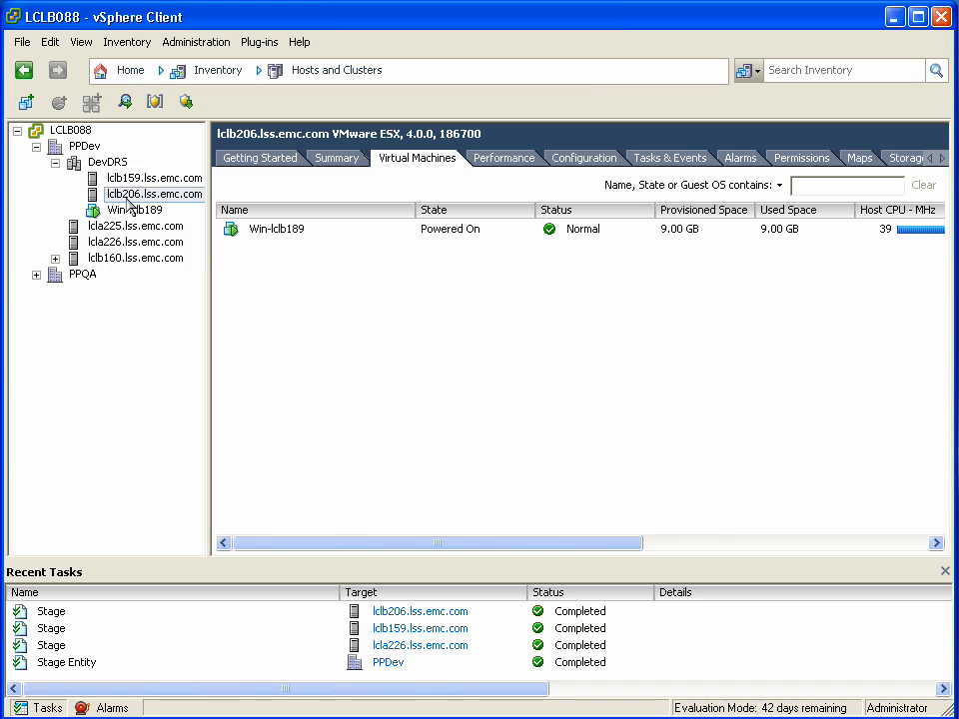
{"action": "mouse_move", "coordinate": [156, 210]}
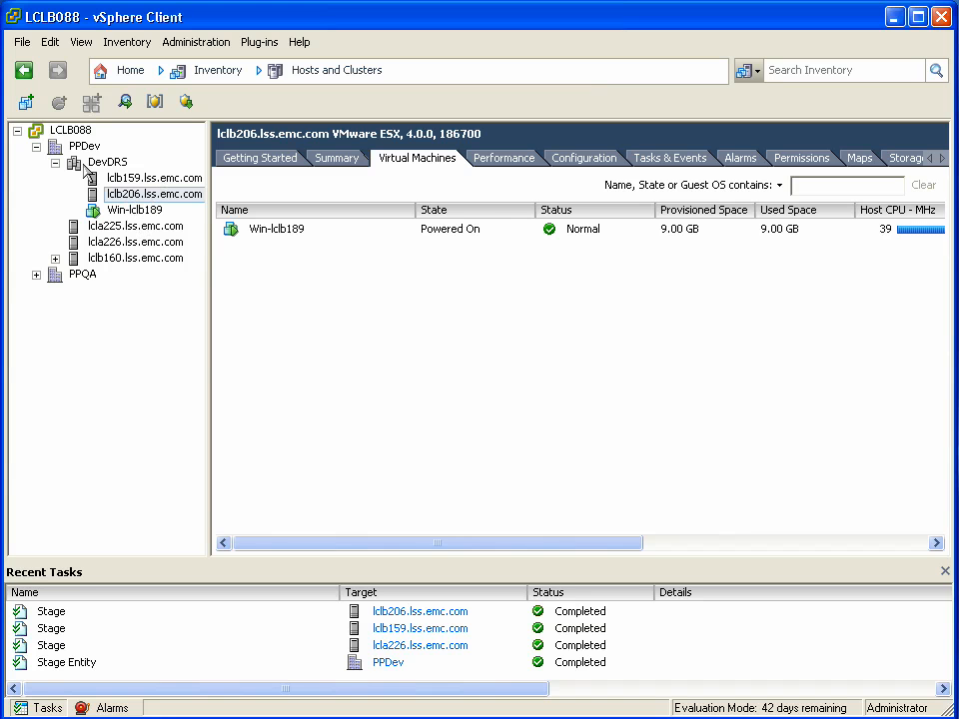
{"action": "left_click", "coordinate": [84, 146]}
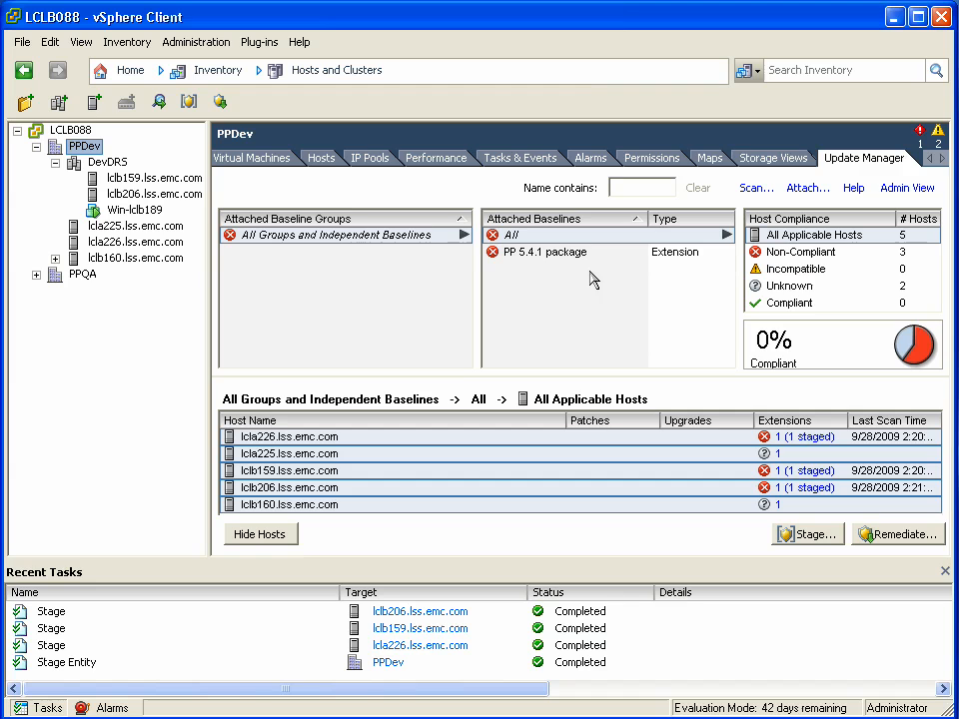
Step: Launch the Remediate wizard for the PP 5.4.1 package baseline and exclude host lcla225
{"action": "left_click", "coordinate": [544, 251]}
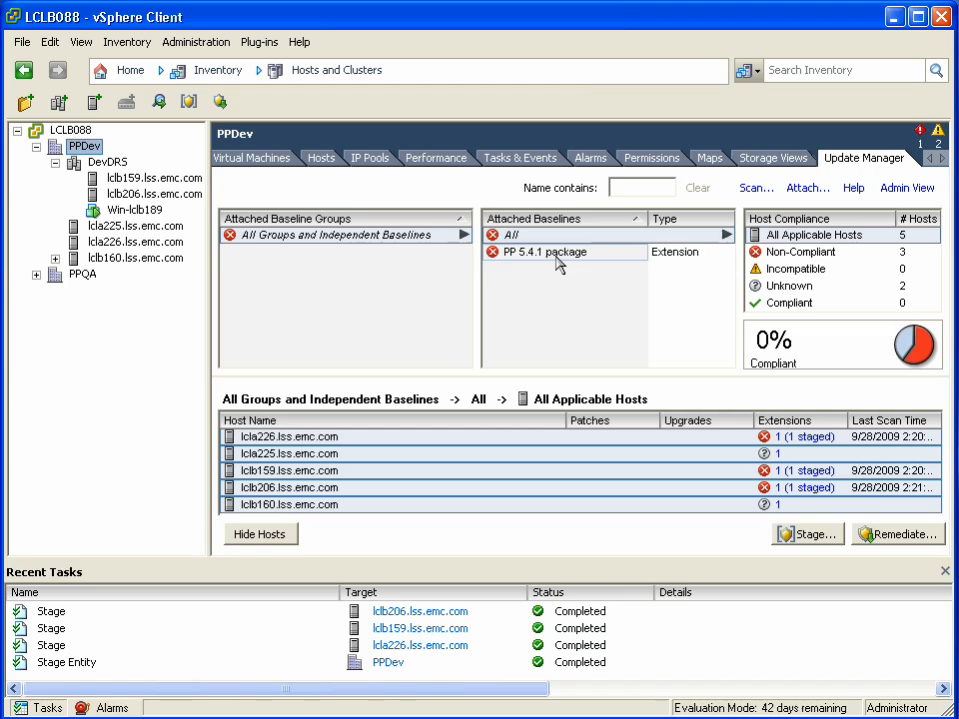
{"action": "left_click", "coordinate": [895, 534]}
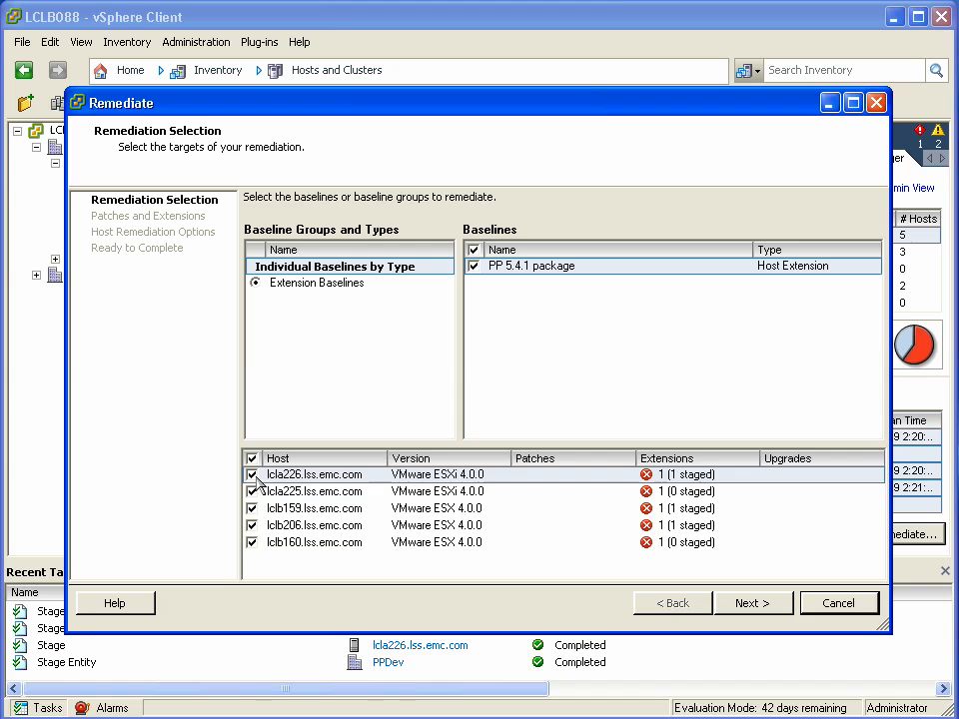
{"action": "left_click", "coordinate": [252, 509]}
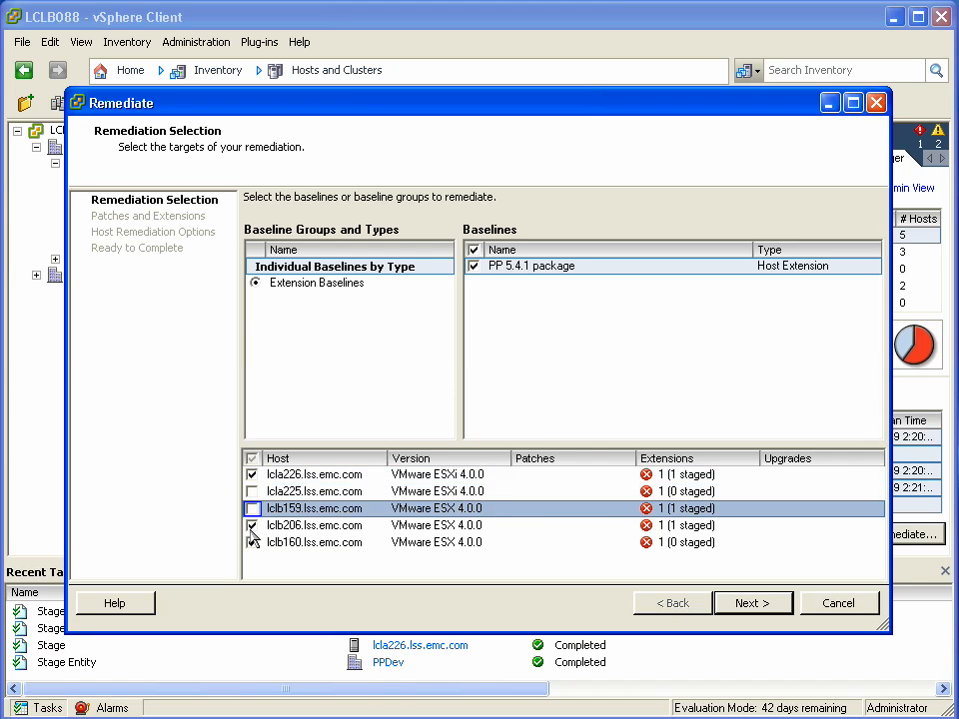
Step: Limit remediation to lcla226 and lclb206, add task description 'PP', and start the remediation
{"action": "left_click", "coordinate": [252, 525]}
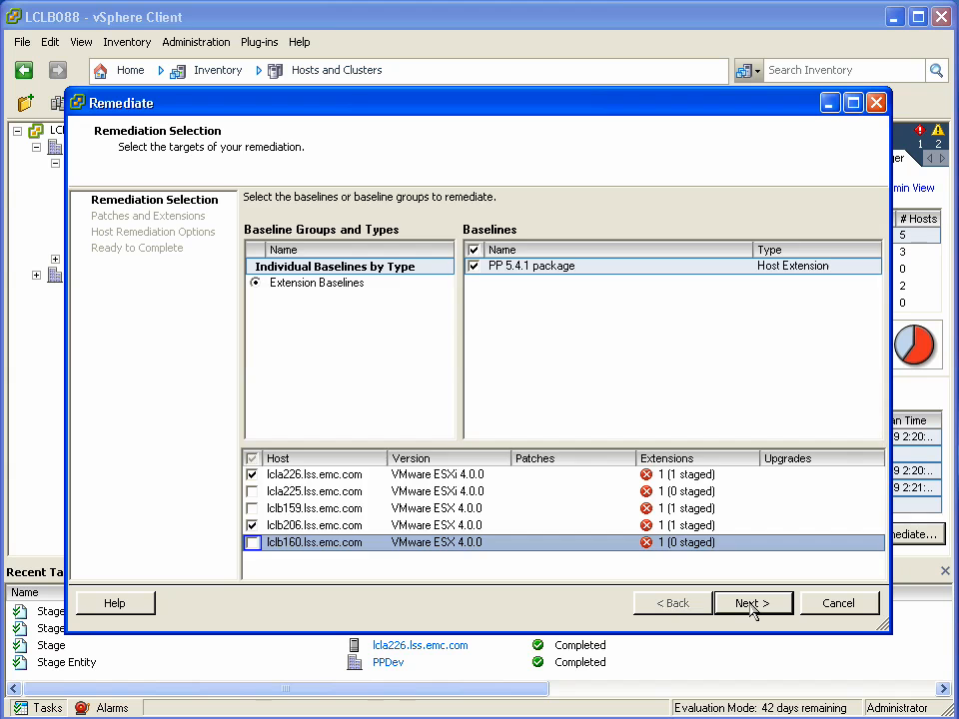
{"action": "left_click", "coordinate": [751, 603]}
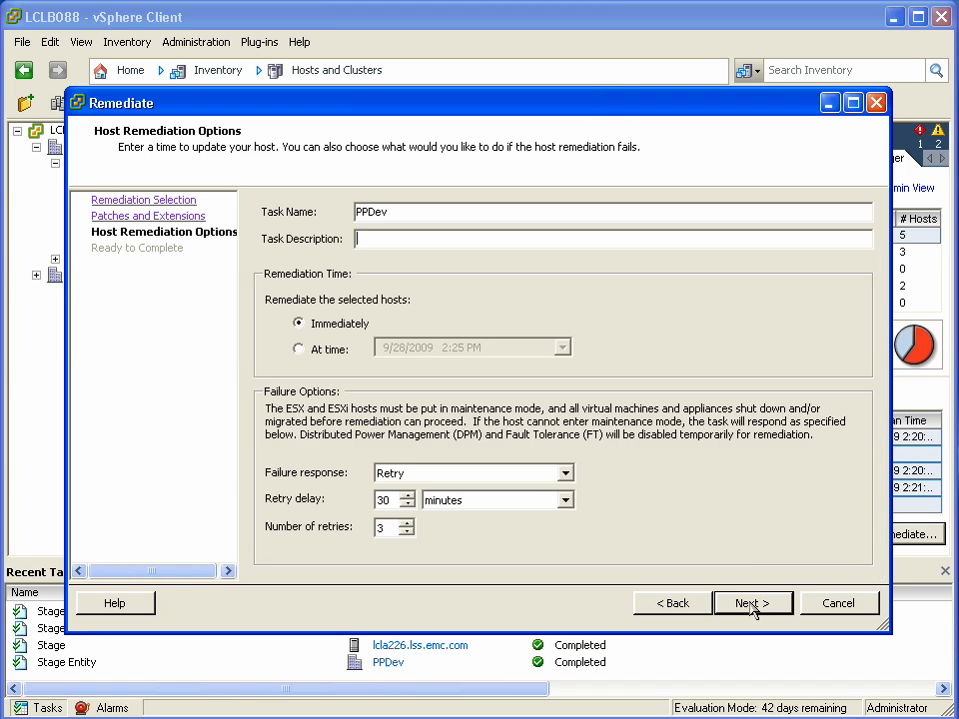
{"action": "type", "text": "PP 5.4.1 instal"}
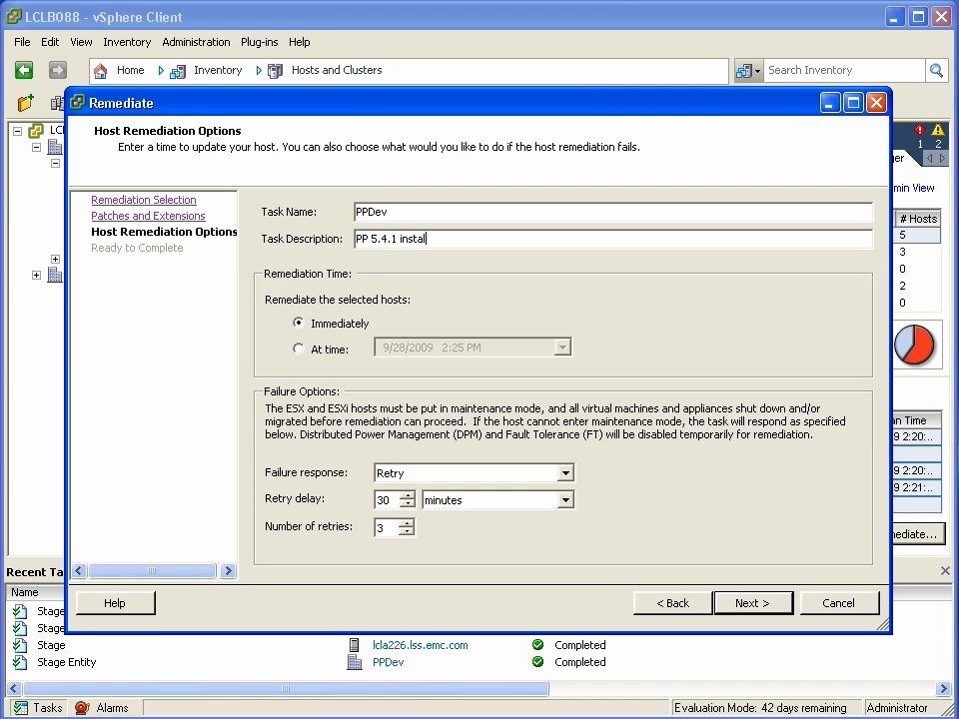
{"action": "left_click", "coordinate": [751, 603]}
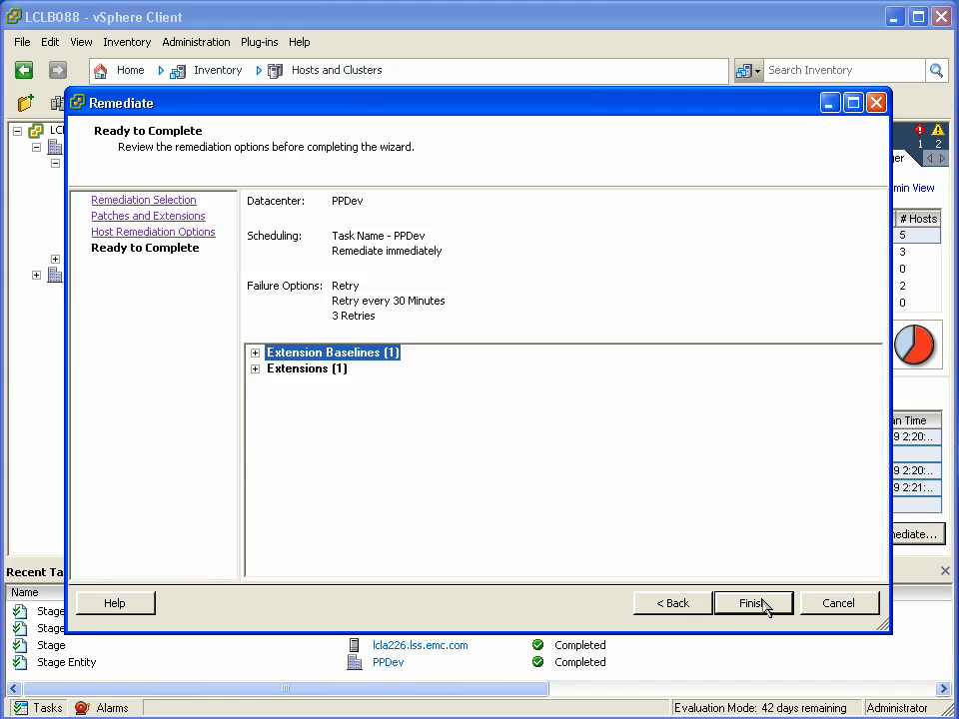
{"action": "left_click", "coordinate": [752, 604]}
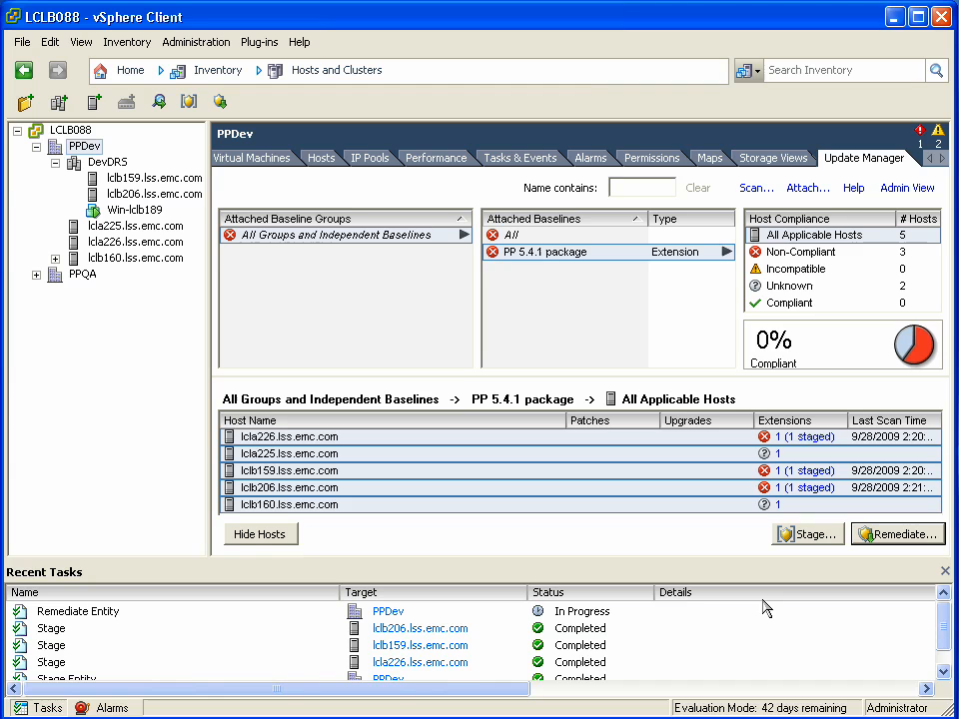
{"action": "mouse_move", "coordinate": [630, 588]}
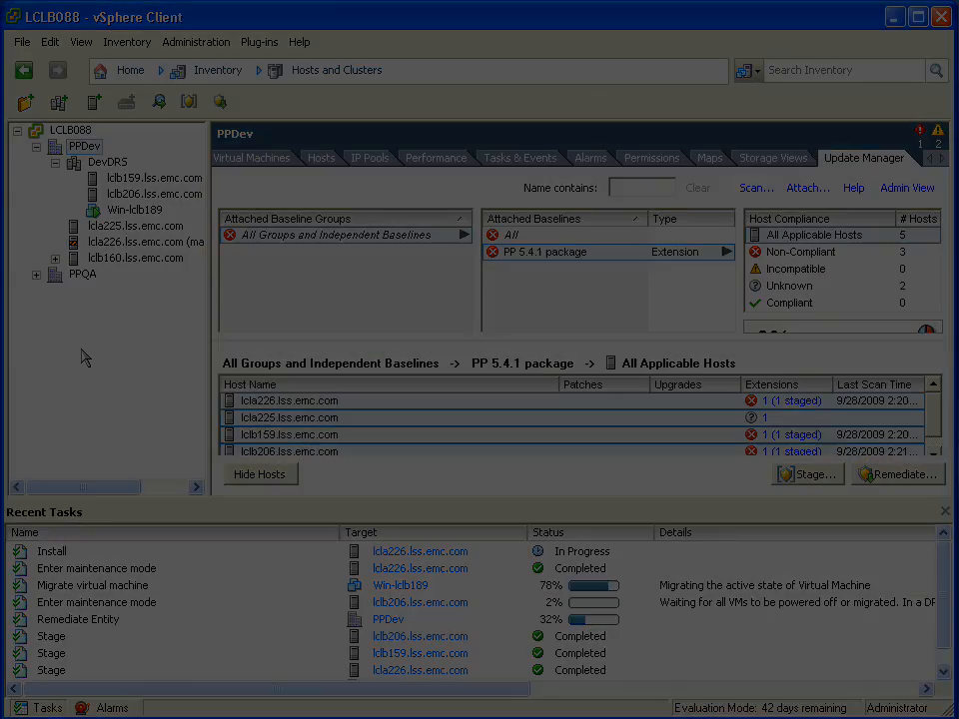
Step: Select host lcla226 to view its now-compliant status for the PP 5.4.1 package
{"action": "left_click", "coordinate": [136, 242]}
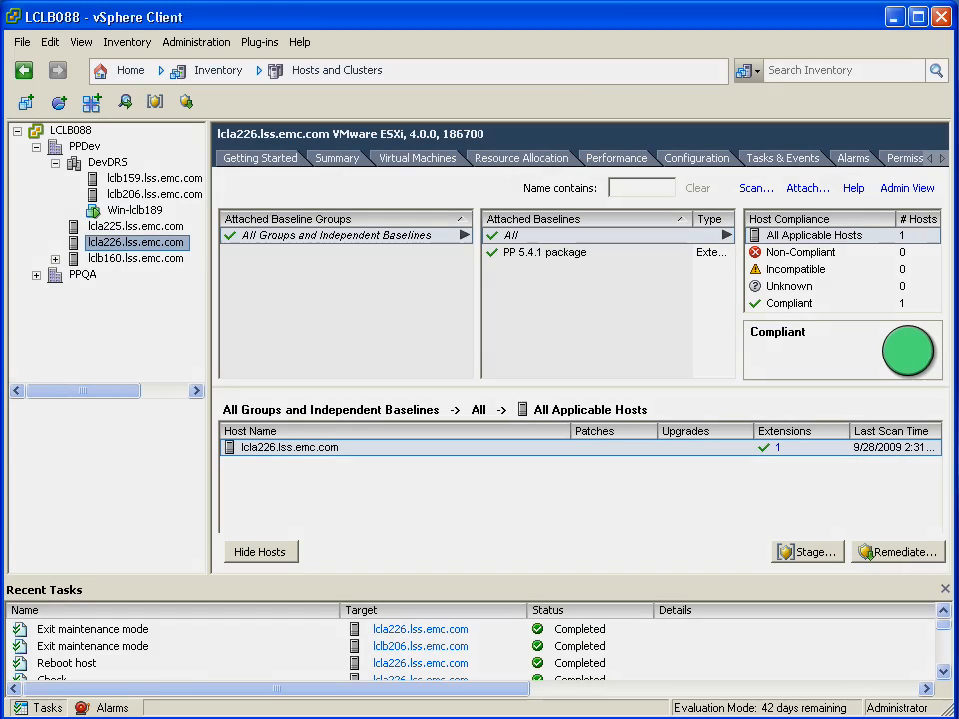